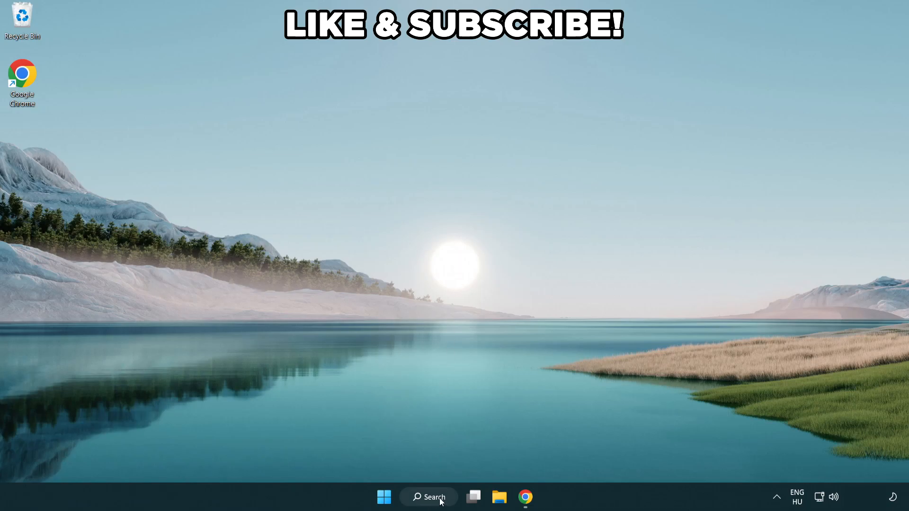
- Find 'edit power plan' in Windows Search and launch the power plan settings
click(431, 497)
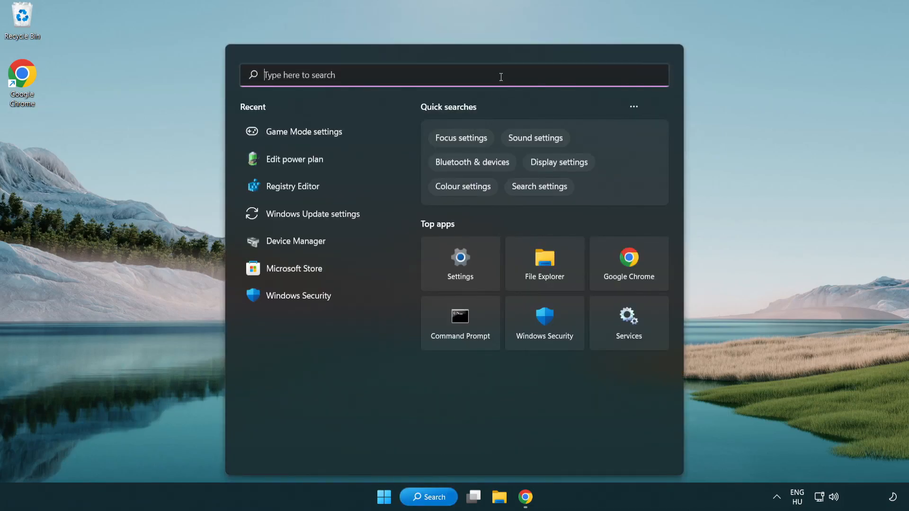
text(edit power)
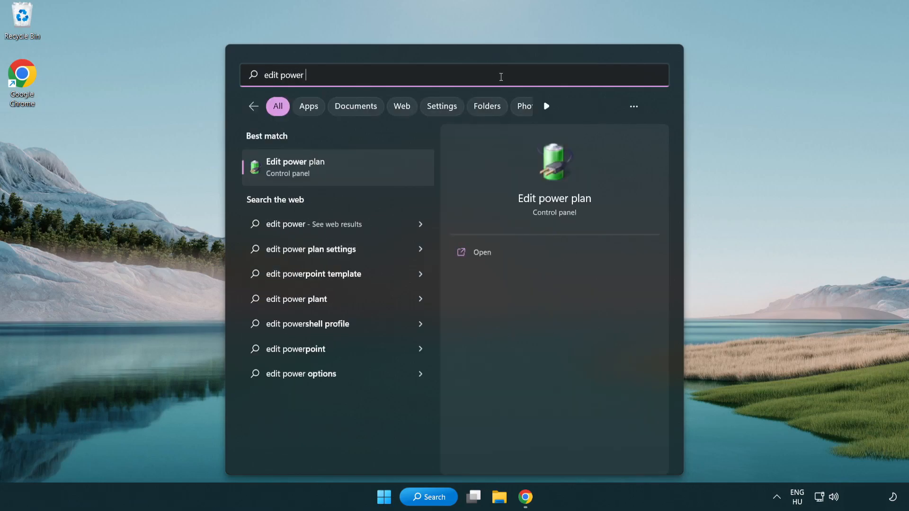
text(plan)
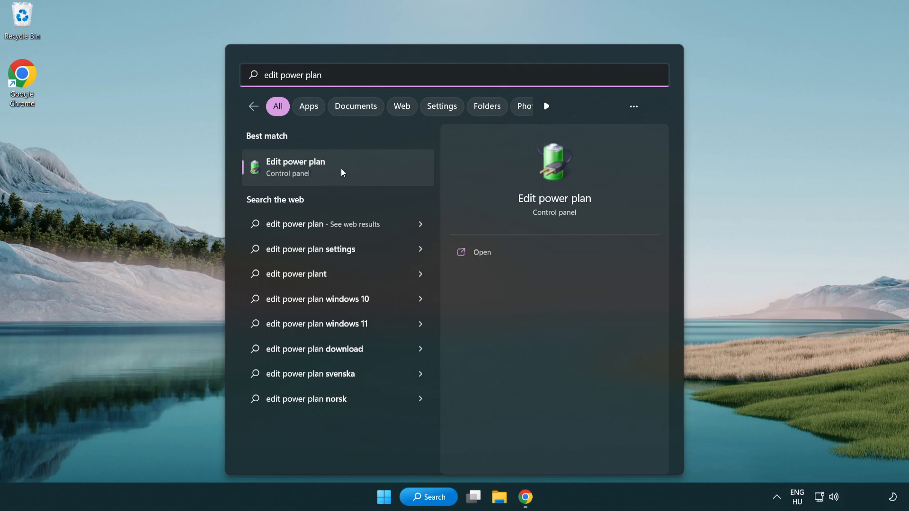
click(296, 168)
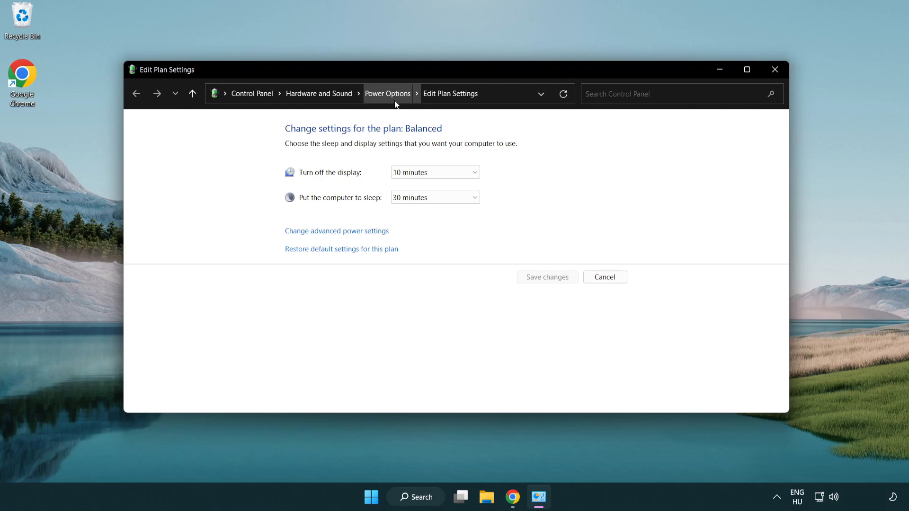
- Back in Power Options, make High performance the active plan instead of Balanced
click(387, 93)
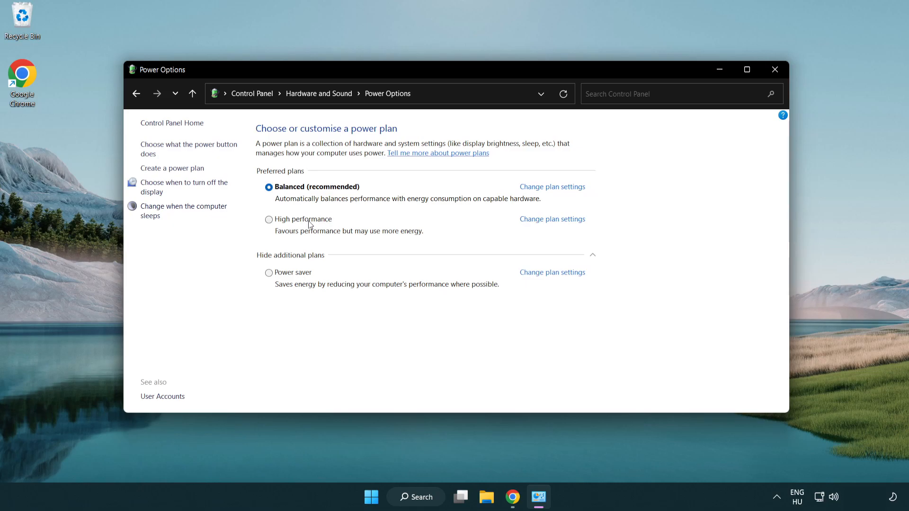
mouse_move(282, 221)
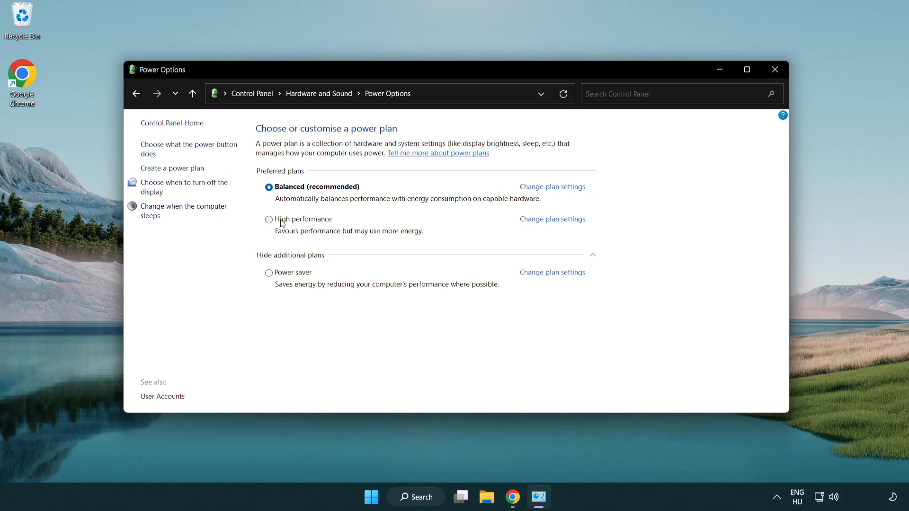
click(269, 220)
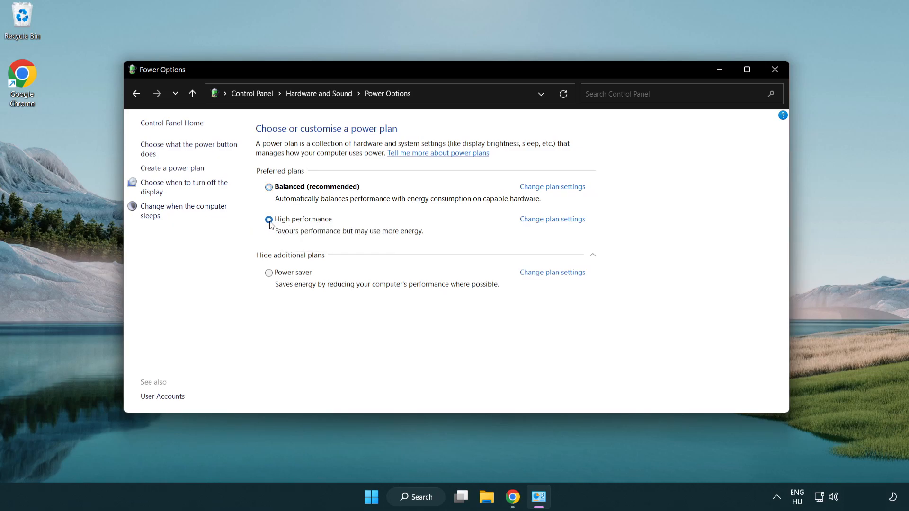
click(269, 220)
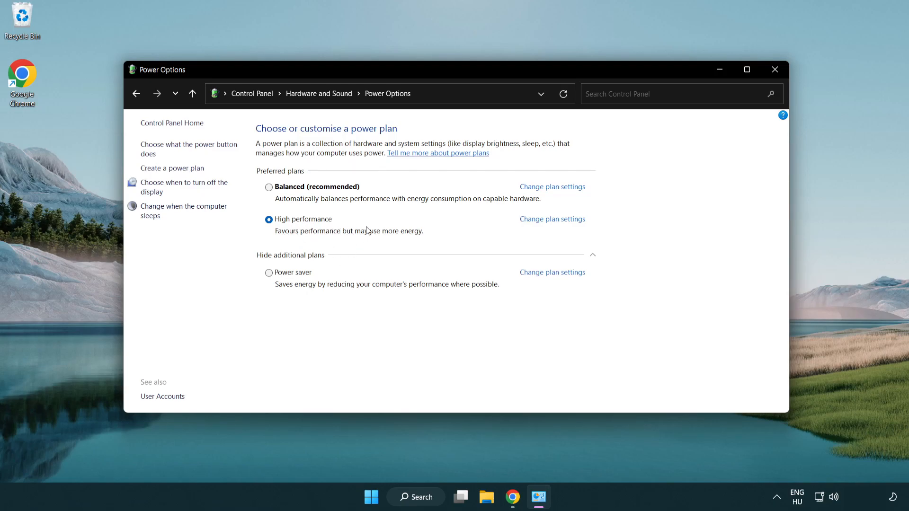
mouse_move(774, 70)
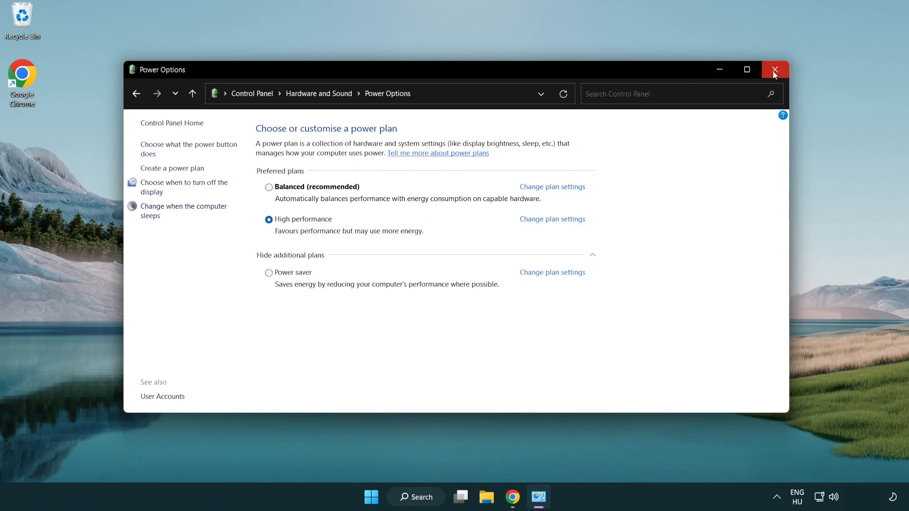
- Close Power Options, launch Device Manager and expand Display adapters
click(775, 69)
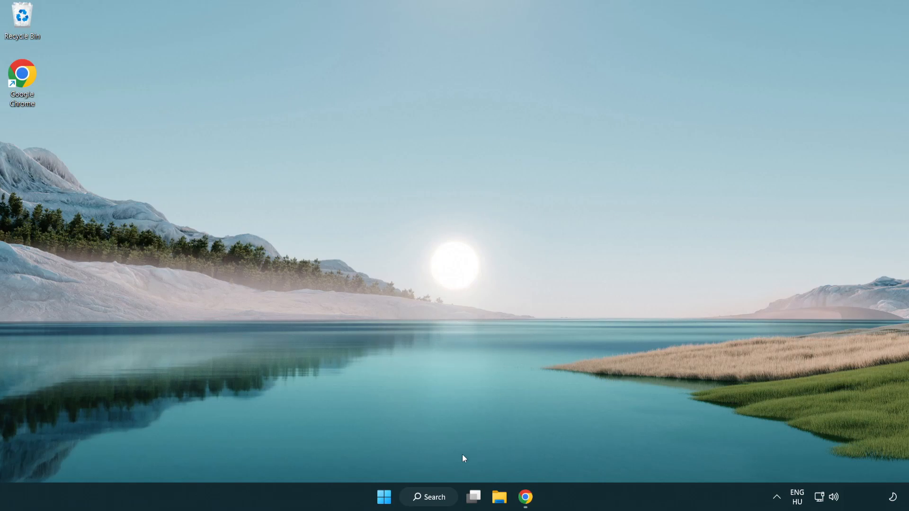
click(429, 498)
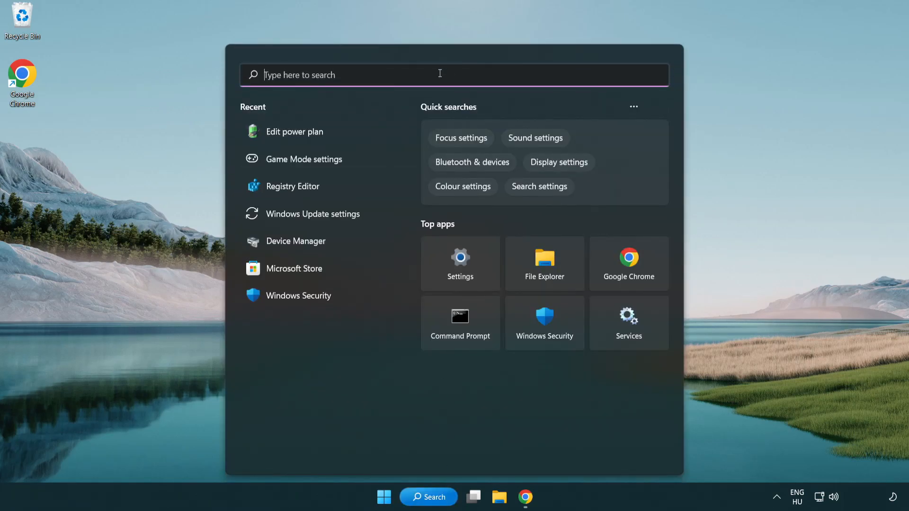
text(device manager)
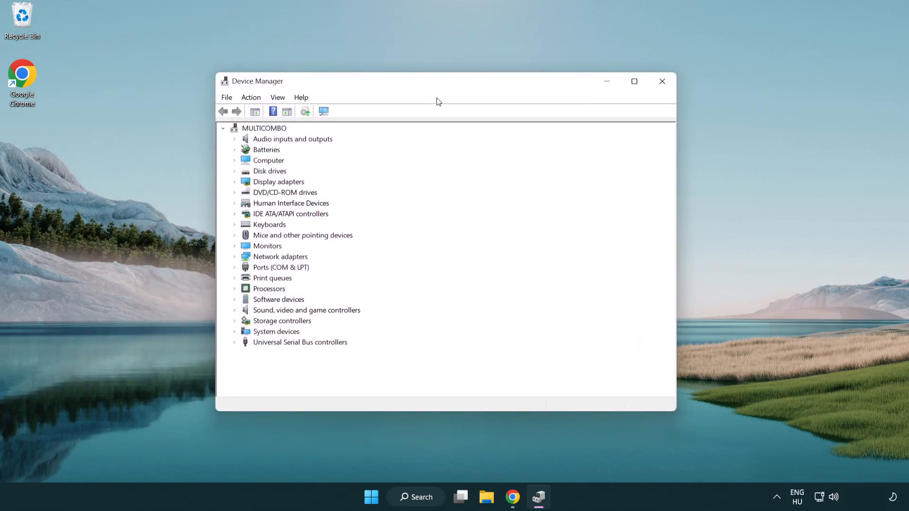
click(278, 182)
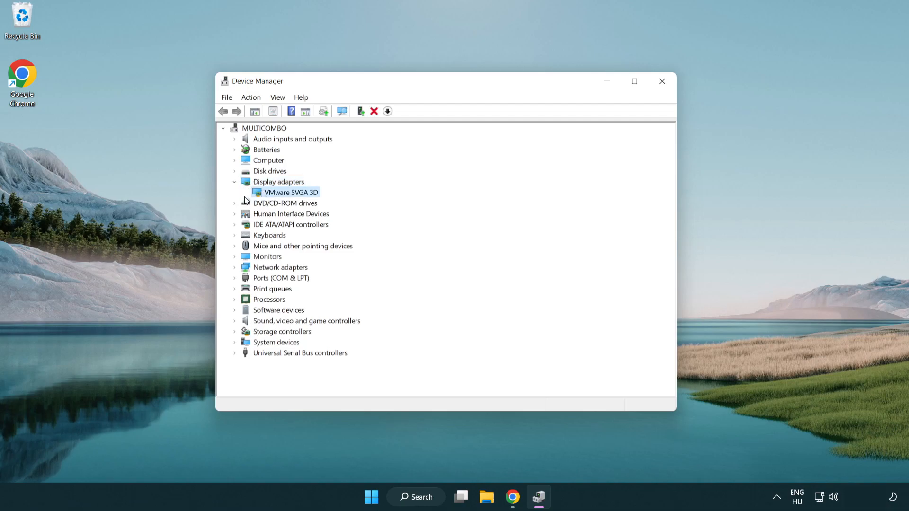
mouse_move(286, 197)
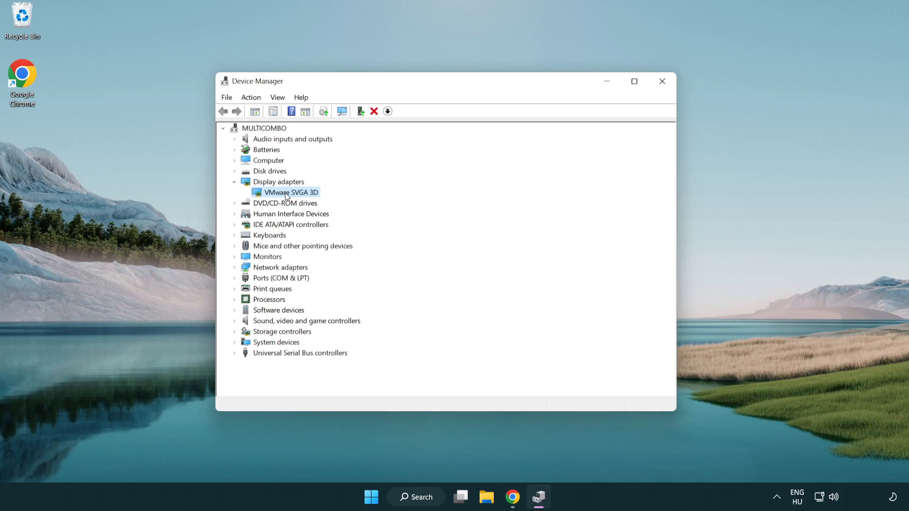
- Update the VMware SVGA 3D driver via automatic search, confirming the best driver is installed
right_click(289, 192)
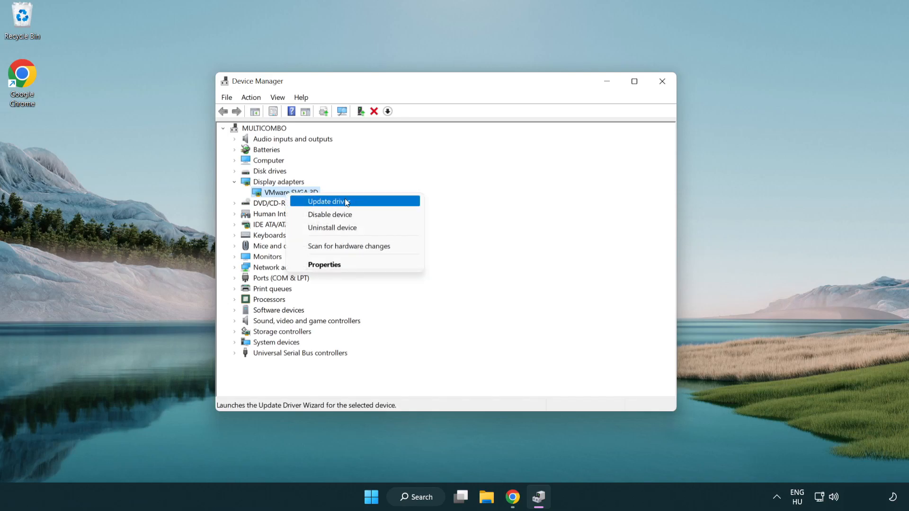
click(329, 201)
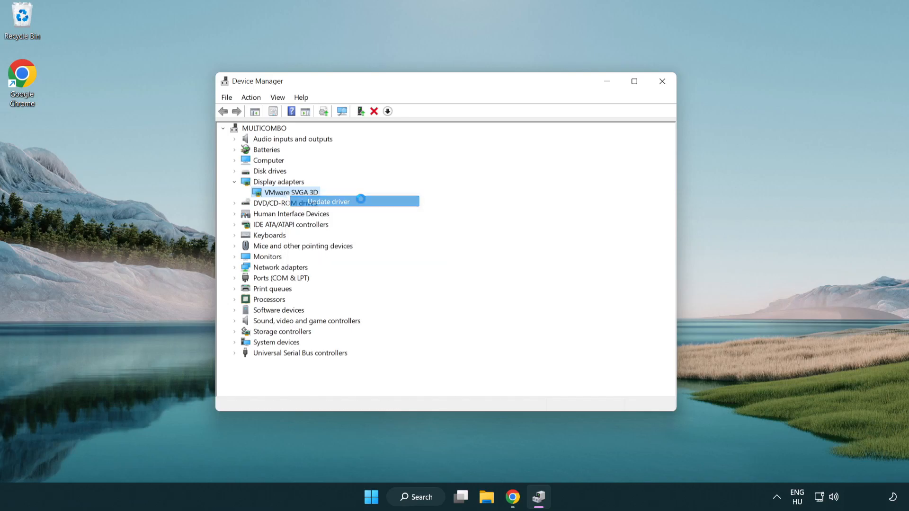
click(330, 202)
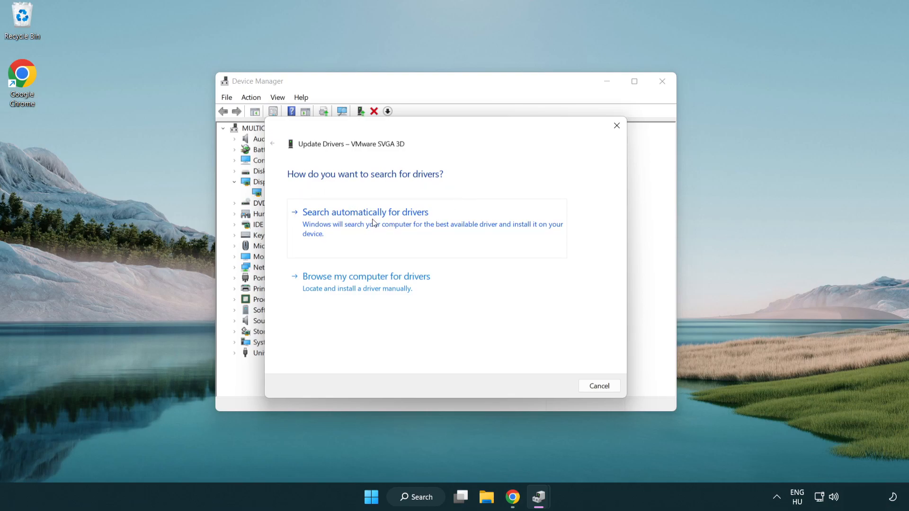
click(365, 212)
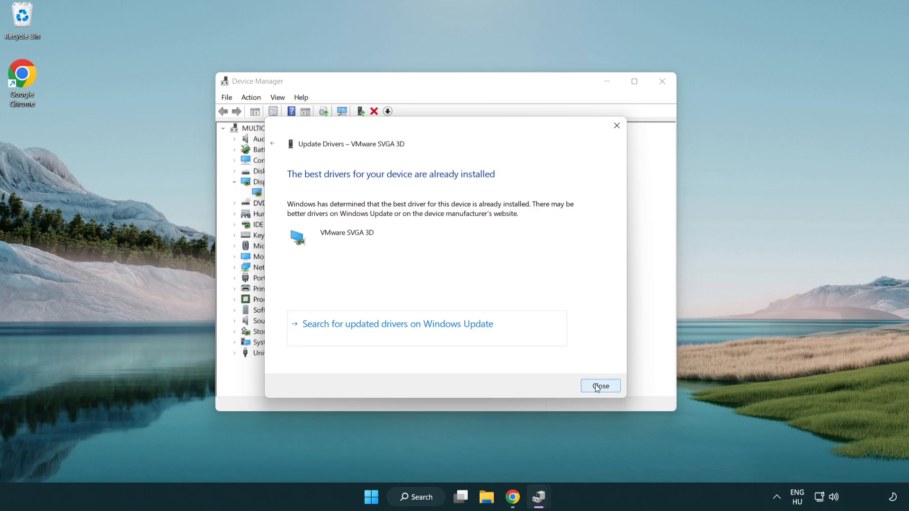
click(601, 387)
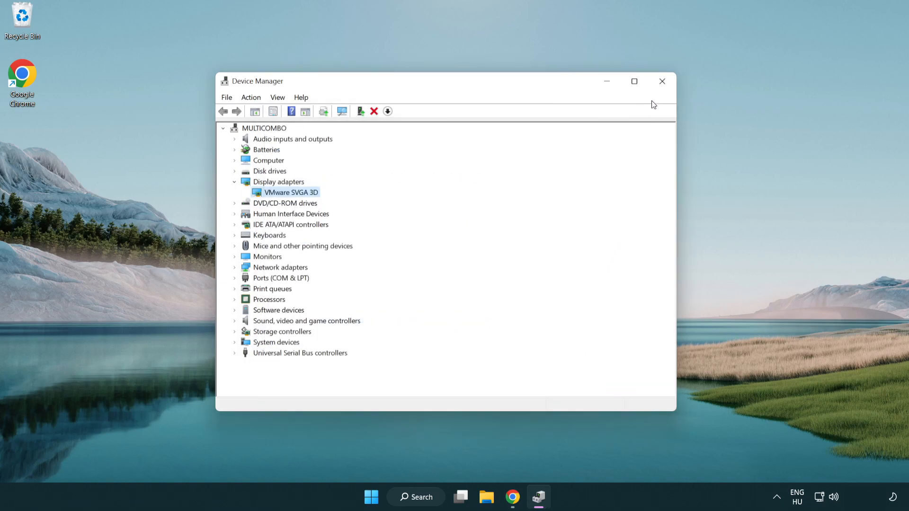
mouse_move(662, 81)
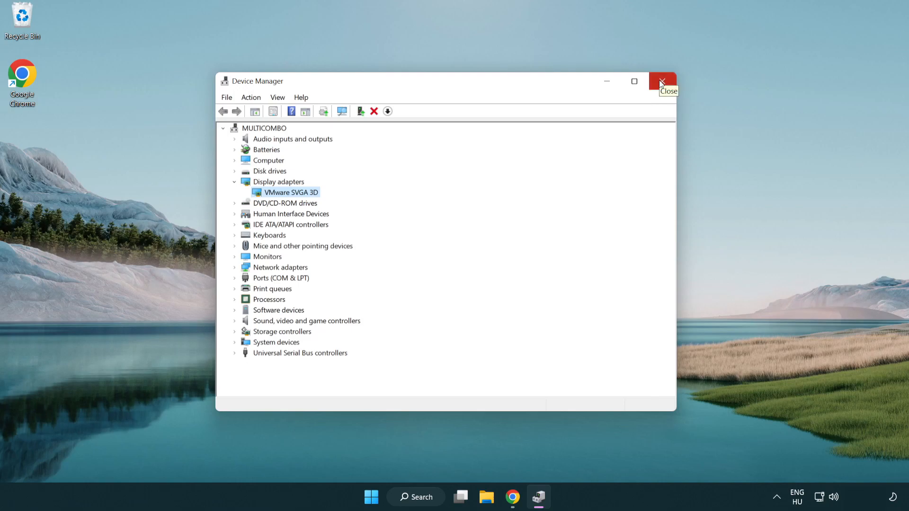
- Close Device Manager and turn Game Mode on in Settings' Gaming section
click(662, 82)
text(game mode)
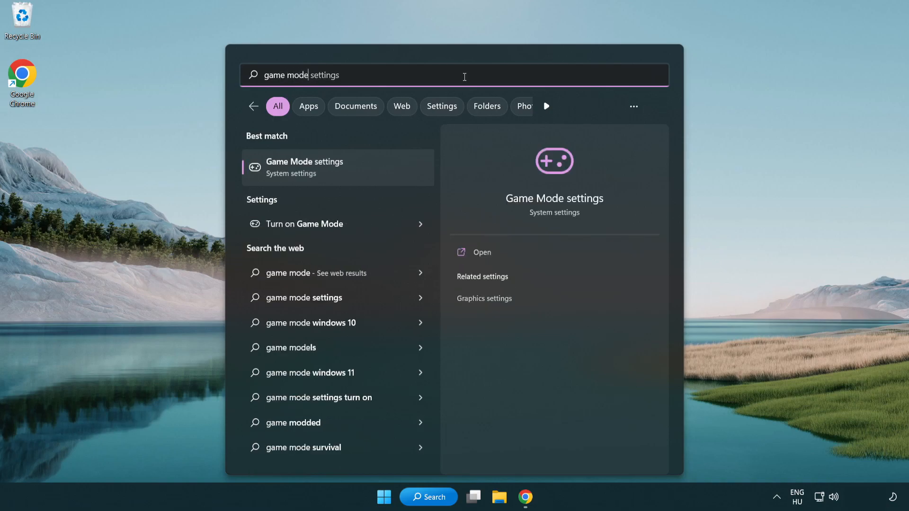
mouse_move(346, 178)
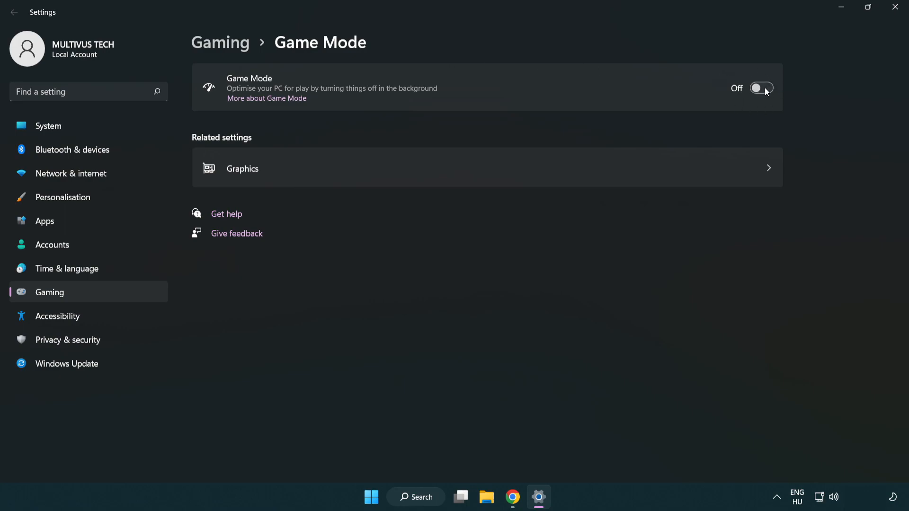
click(761, 88)
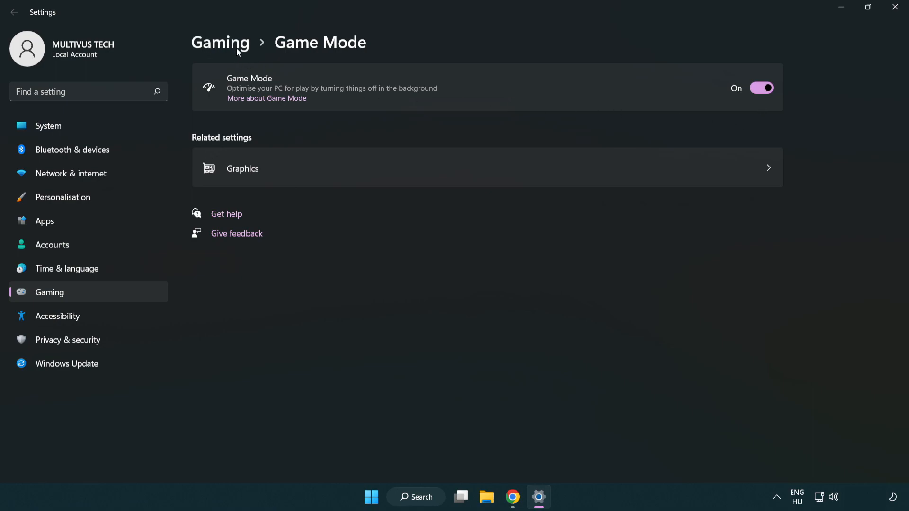
click(221, 43)
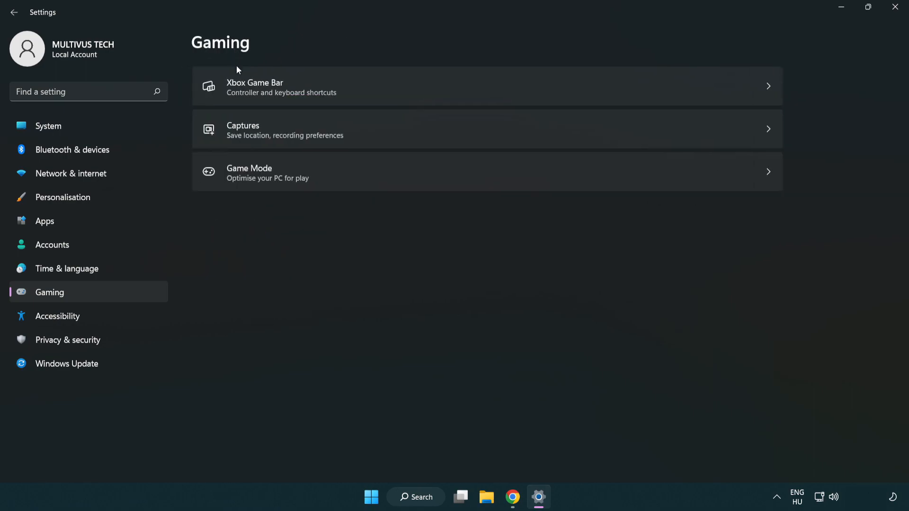
mouse_move(403, 88)
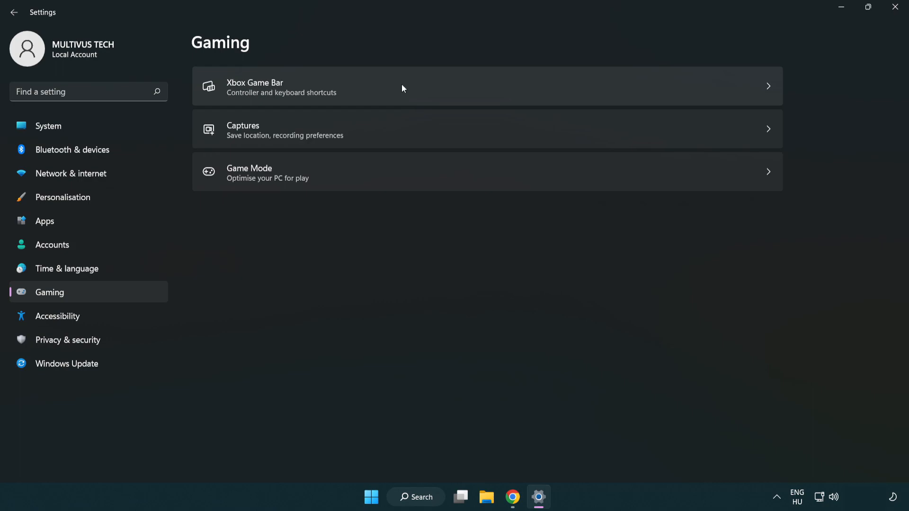
- Switch off the controller button opening Xbox Game Bar, then close Settings
click(273, 86)
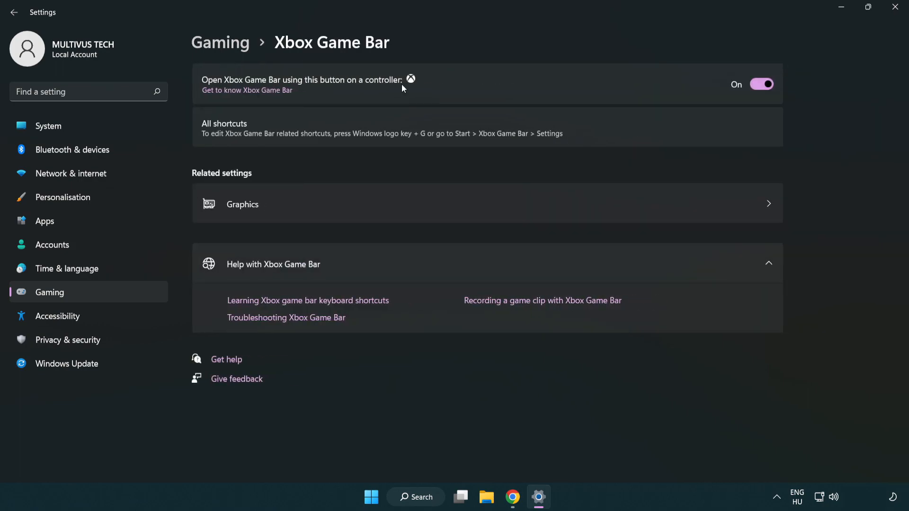
mouse_move(329, 87)
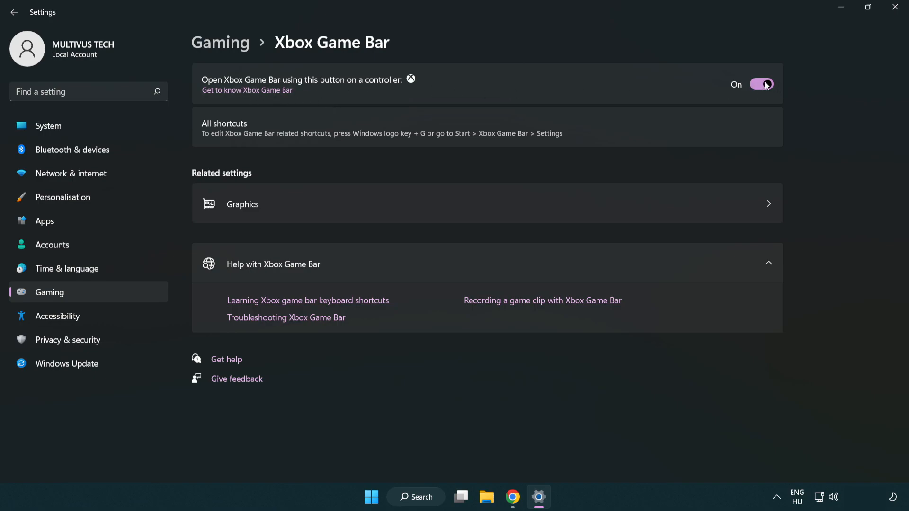
click(761, 84)
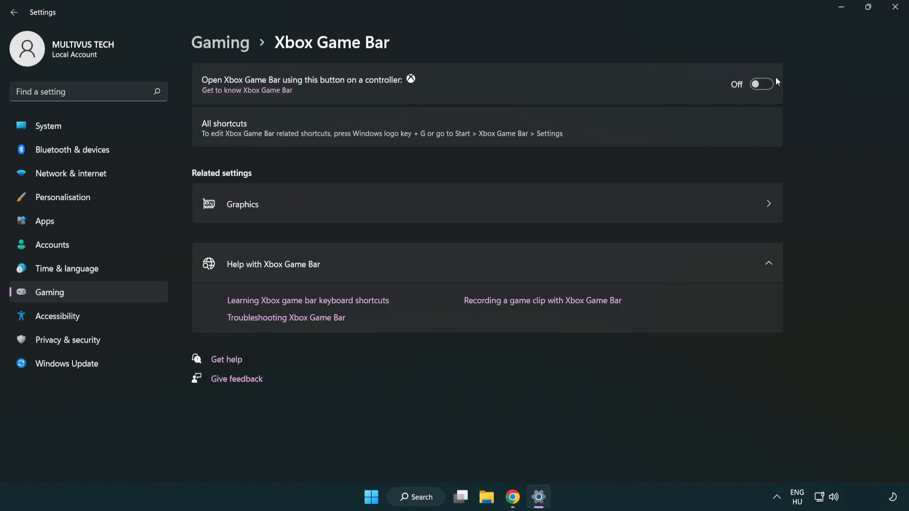
mouse_move(885, 22)
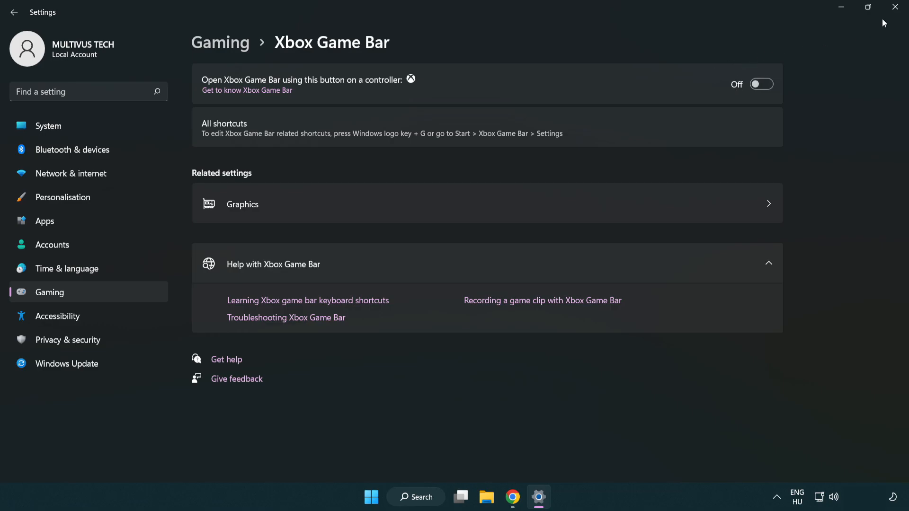
mouse_move(893, 8)
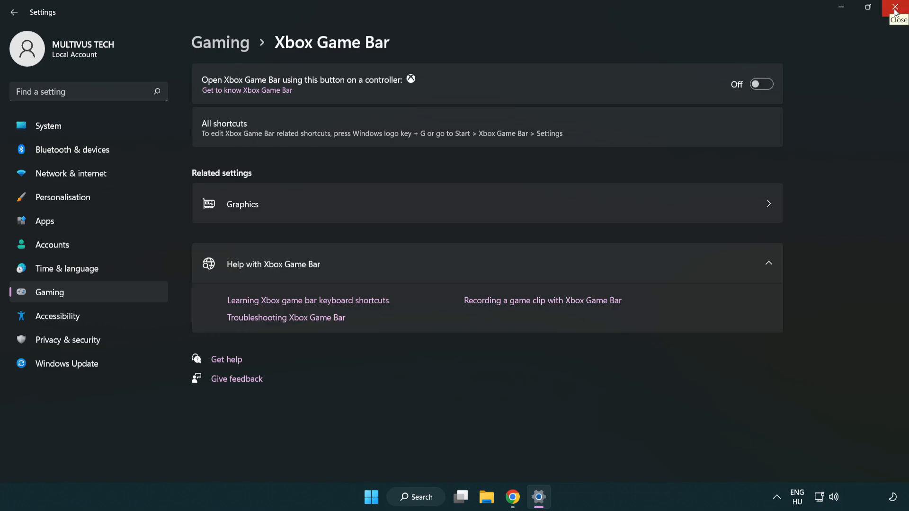
click(892, 7)
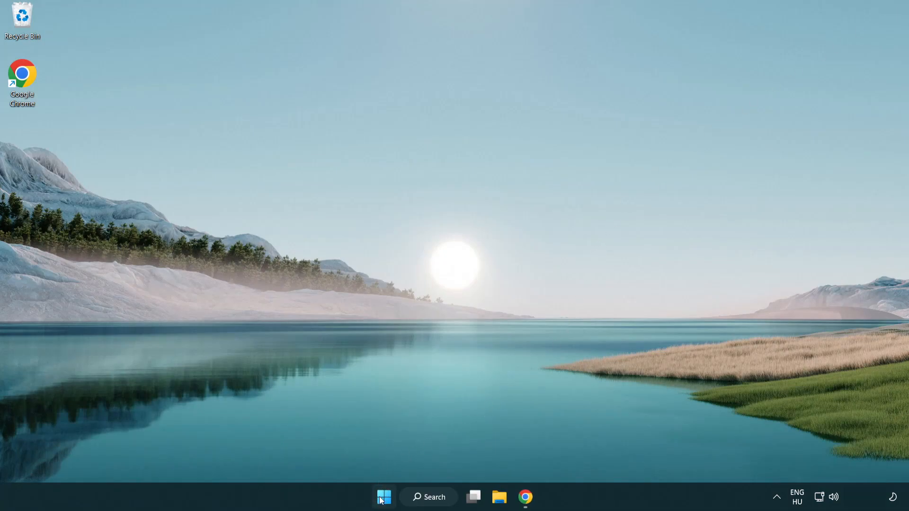
- Launch Task Manager from the Start right-click menu and select the Google Chrome processes
right_click(382, 510)
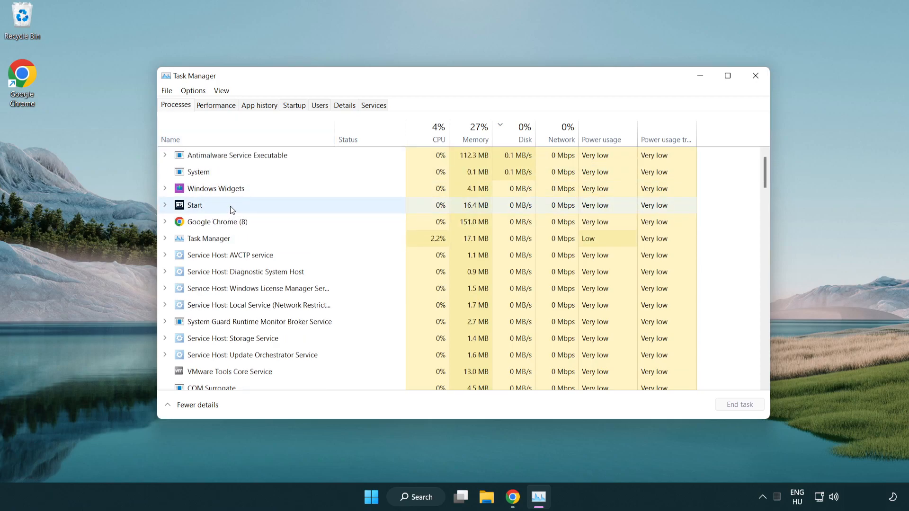
click(217, 221)
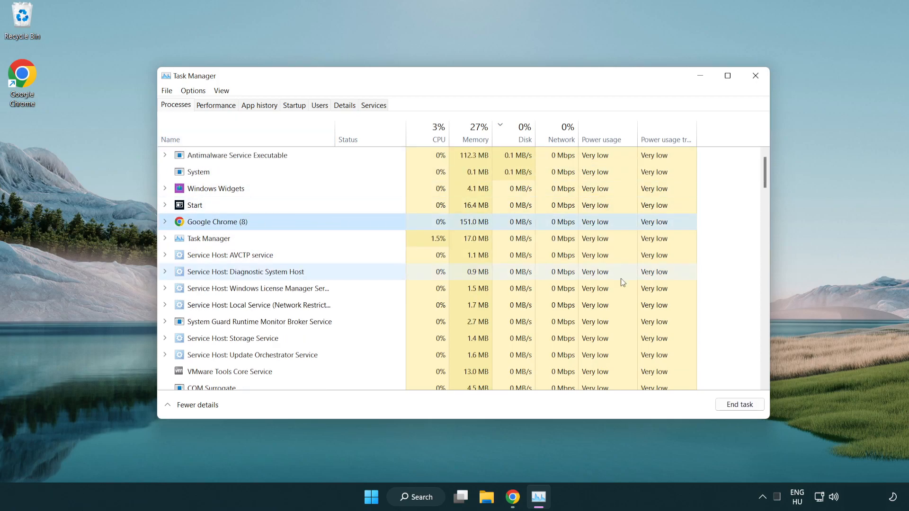
mouse_move(746, 410)
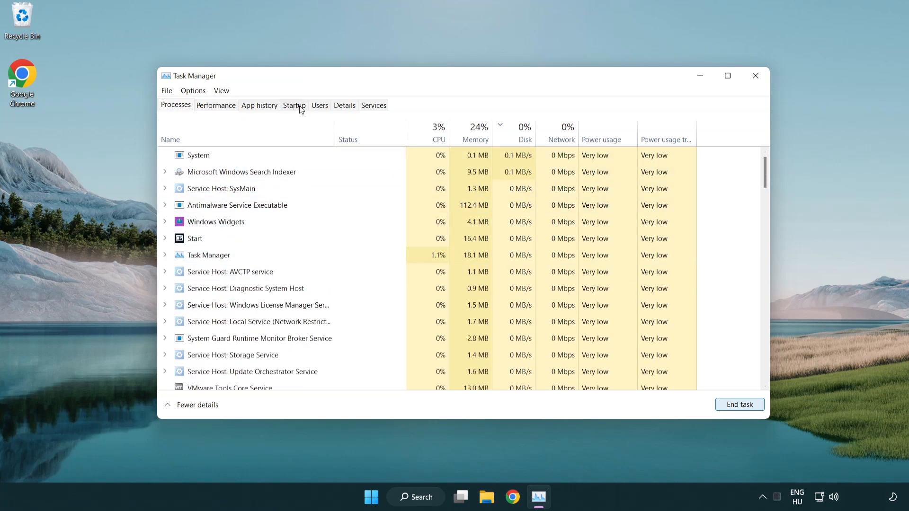
- On the Startup tab, disable Cortana and Terminal from launching with Windows
click(294, 105)
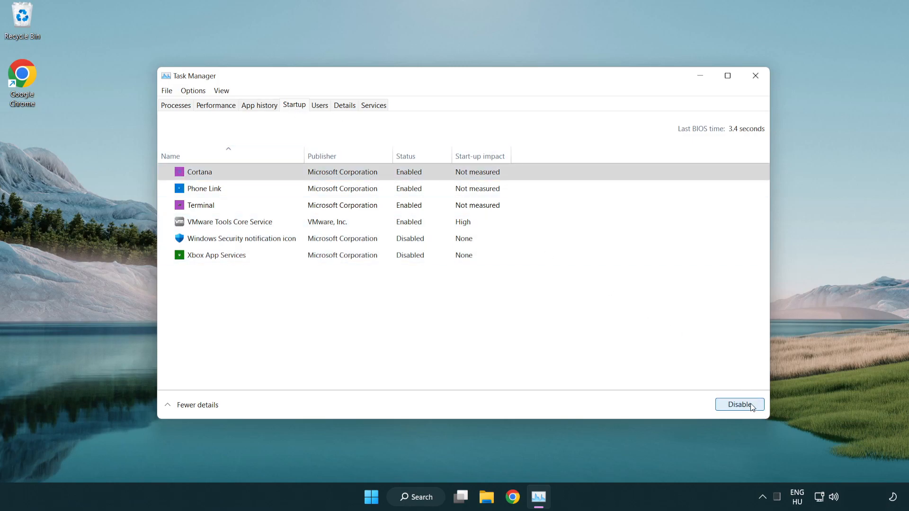
click(739, 404)
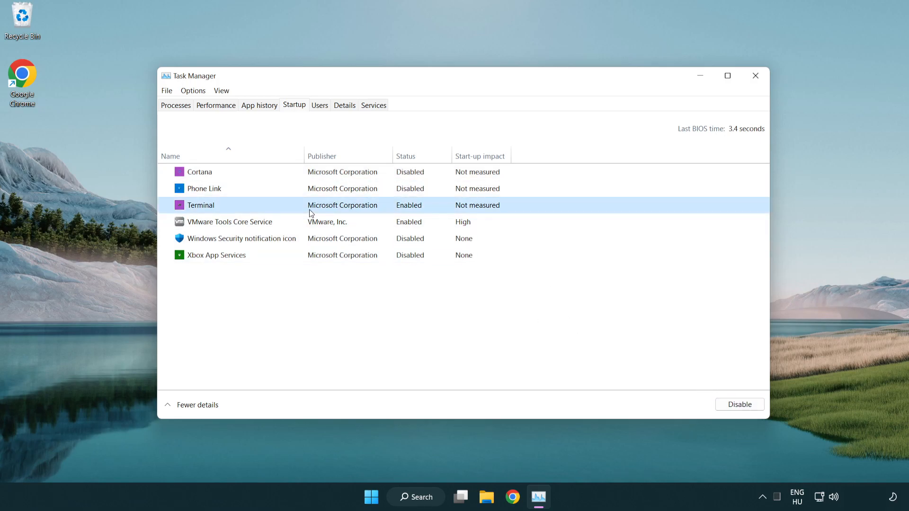
click(739, 405)
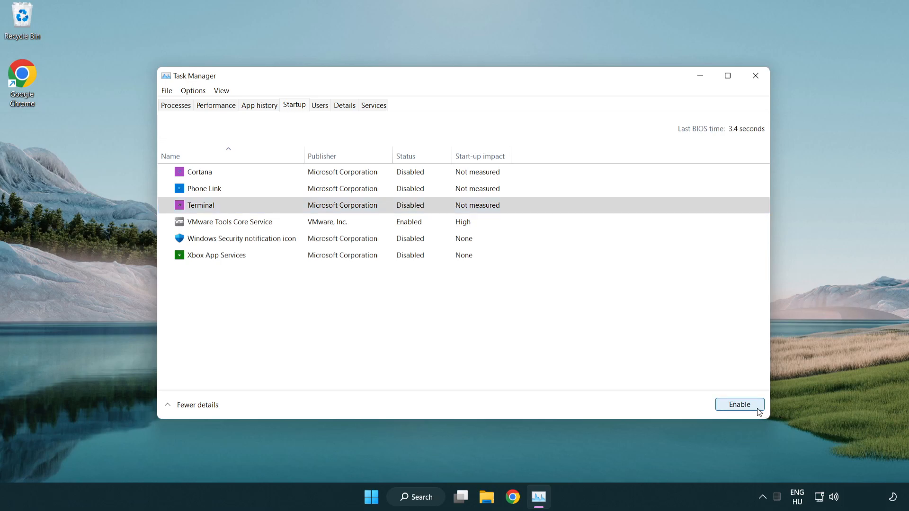
mouse_move(659, 52)
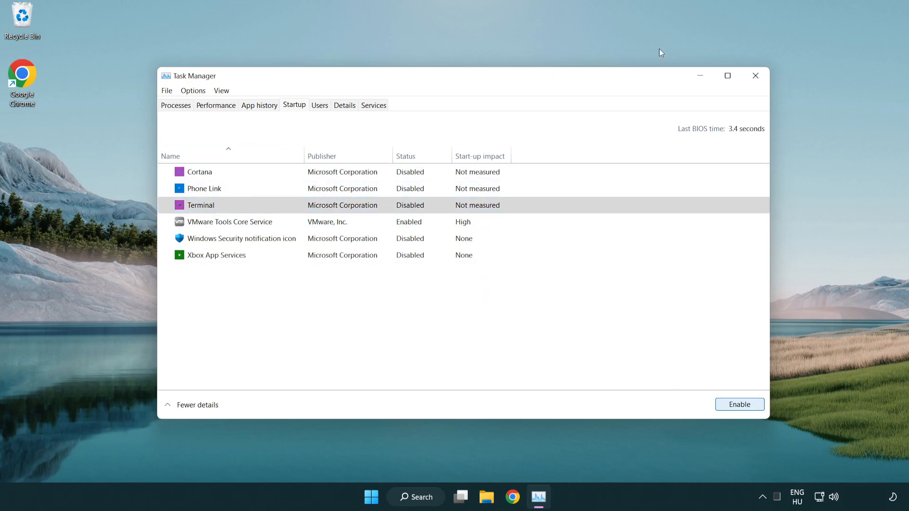
mouse_move(756, 76)
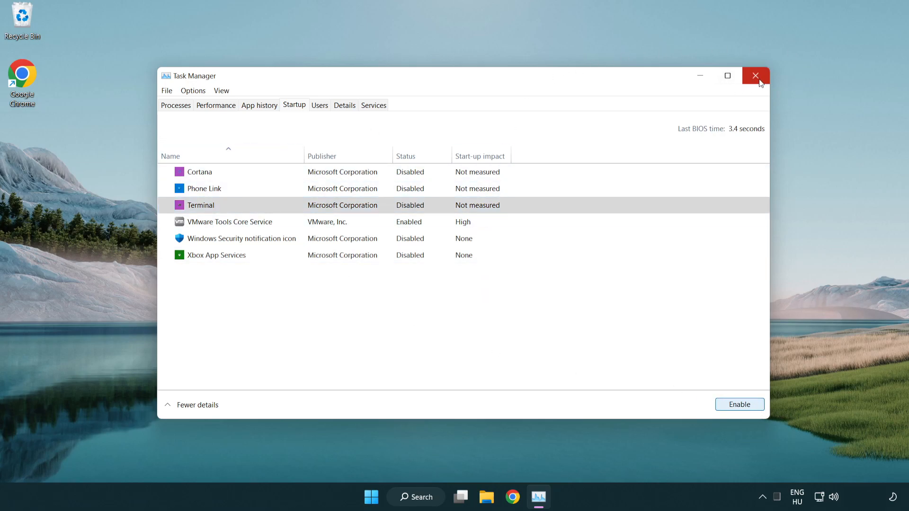
- Close Task Manager and reach Windows Update through a search for 'update'
click(755, 76)
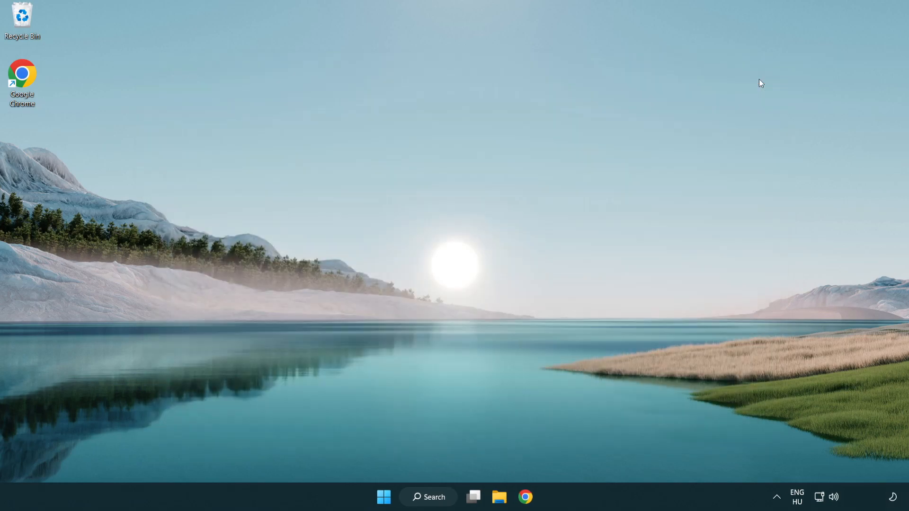
mouse_move(435, 502)
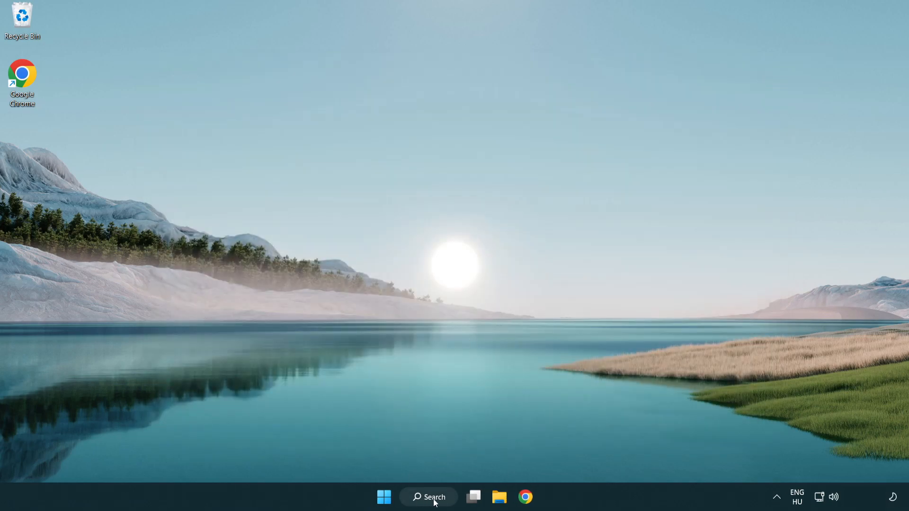
click(428, 497)
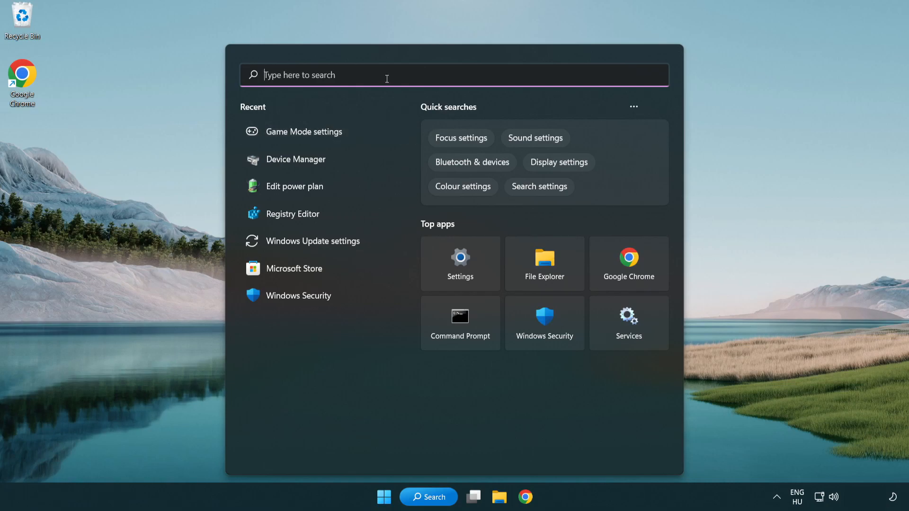
text(update)
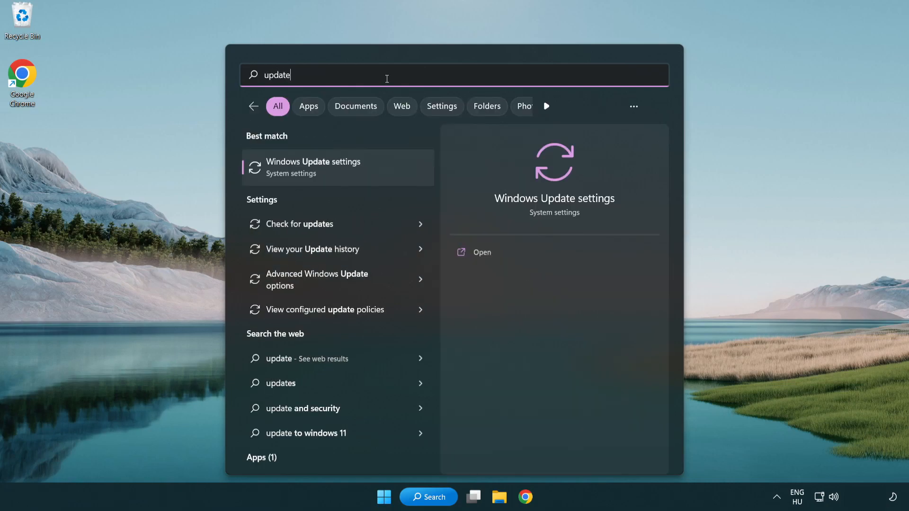
mouse_move(353, 176)
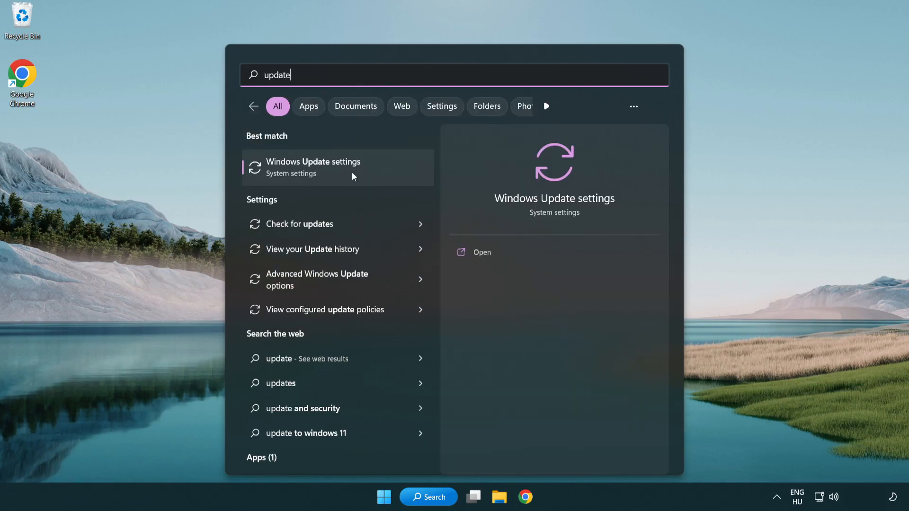
click(312, 167)
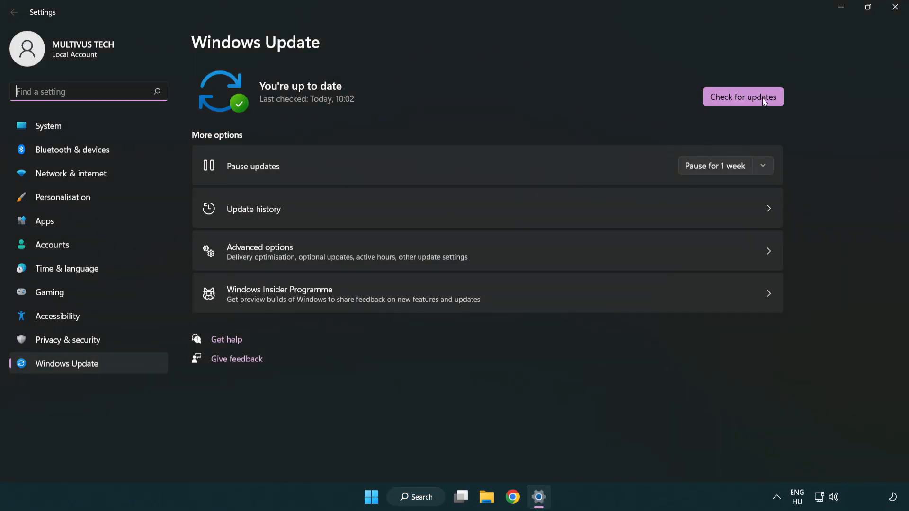
- Check for updates, confirm the PC is up to date, and close Settings
click(743, 96)
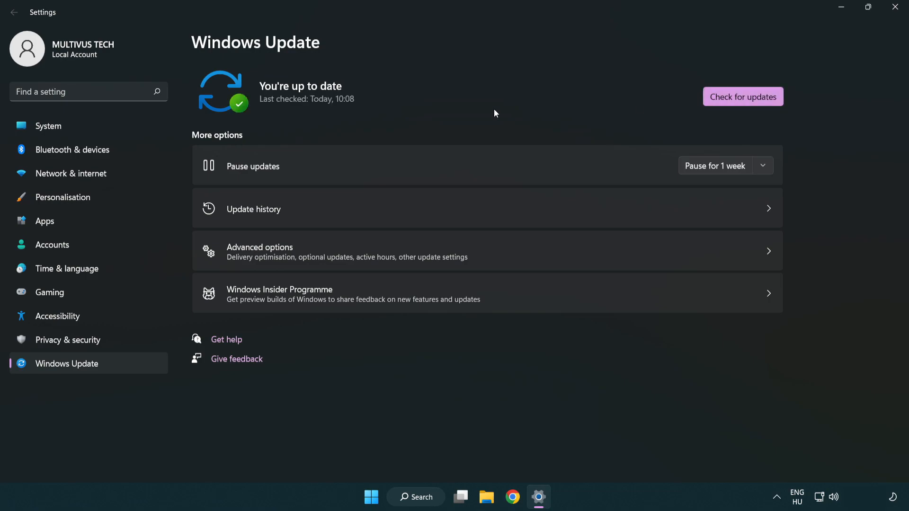
mouse_move(894, 6)
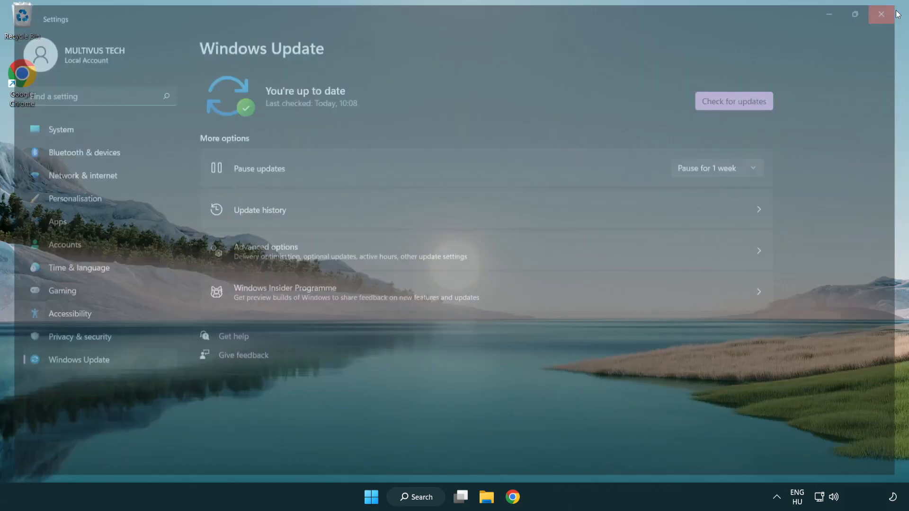
click(879, 13)
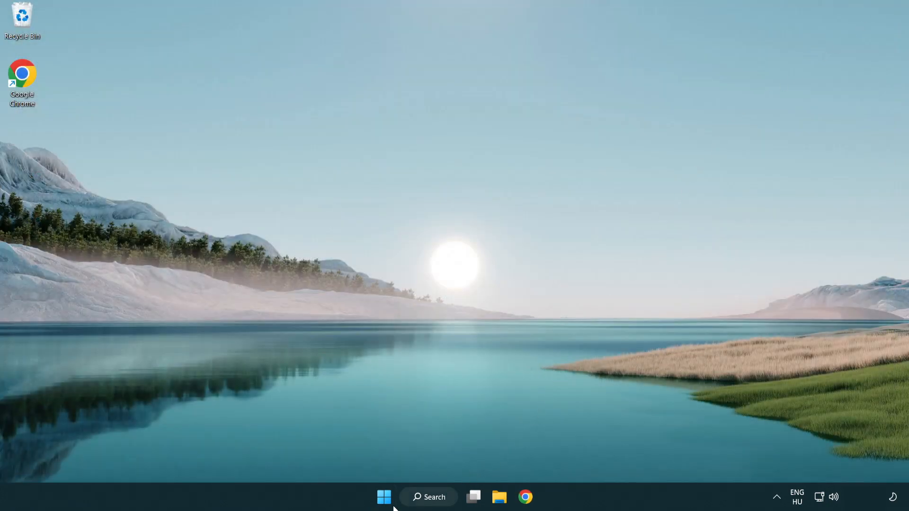
- Search 'regedit' and launch Registry Editor
click(429, 498)
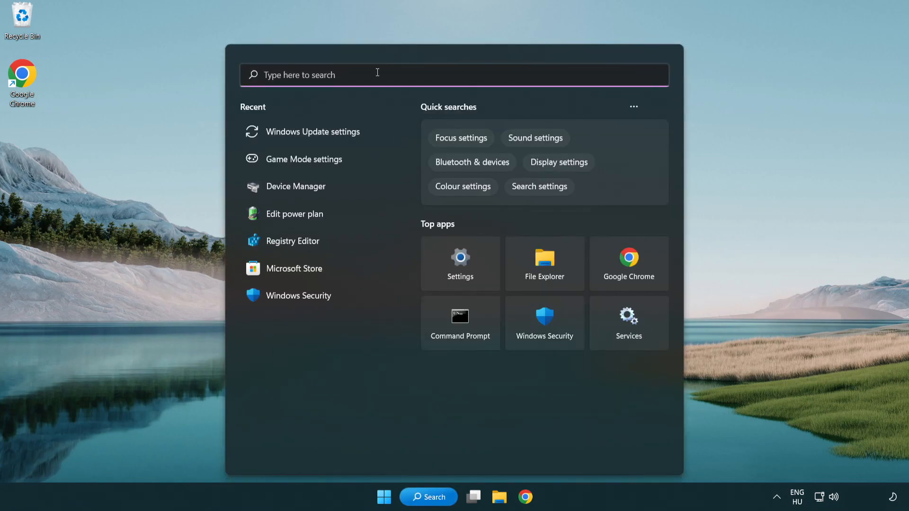
text(regedit)
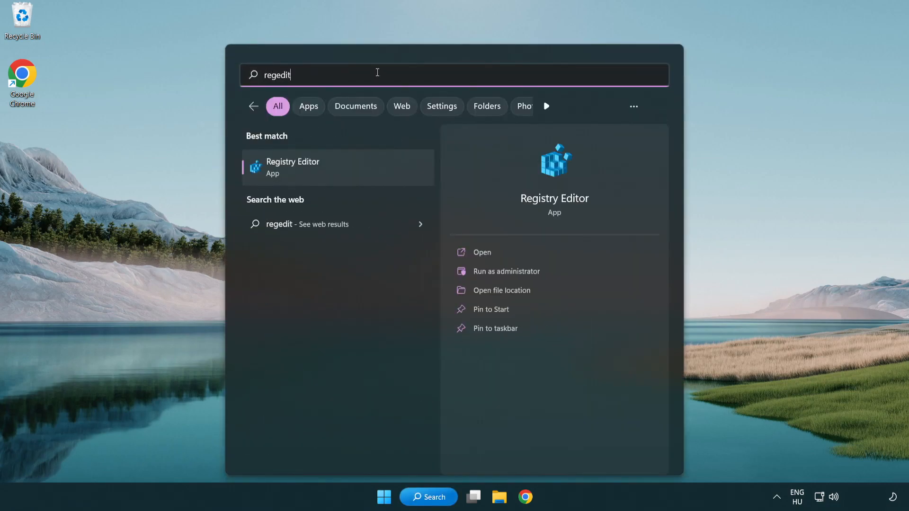
mouse_move(339, 171)
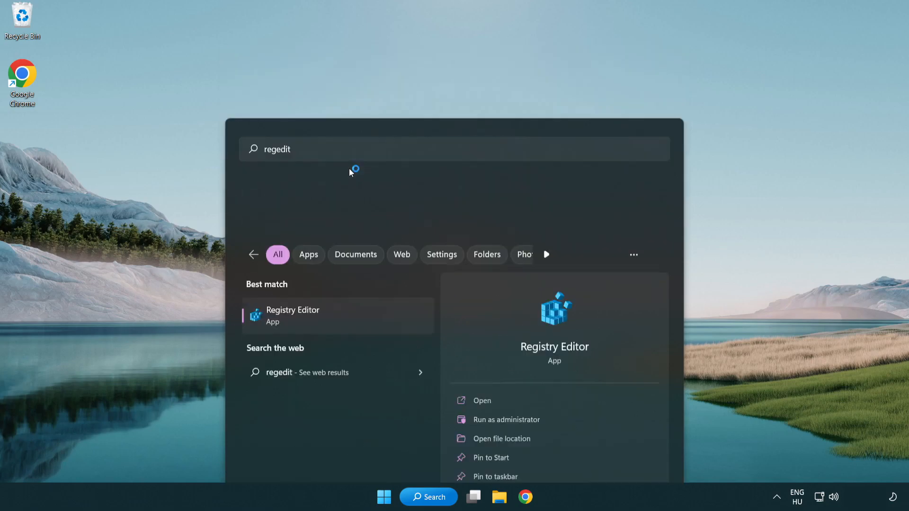
click(293, 316)
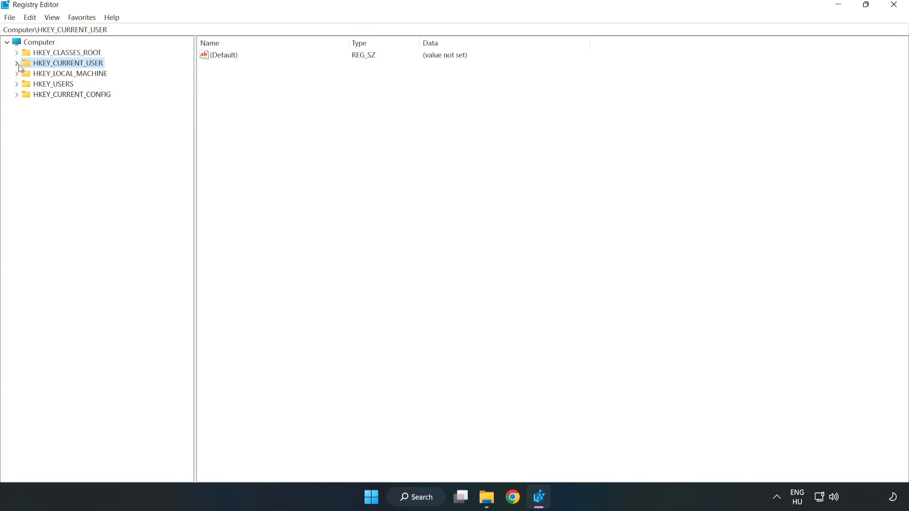
- Navigate to HKEY_CURRENT_USER\System\GameConfigStore and select GameDVR_Enabled
click(15, 63)
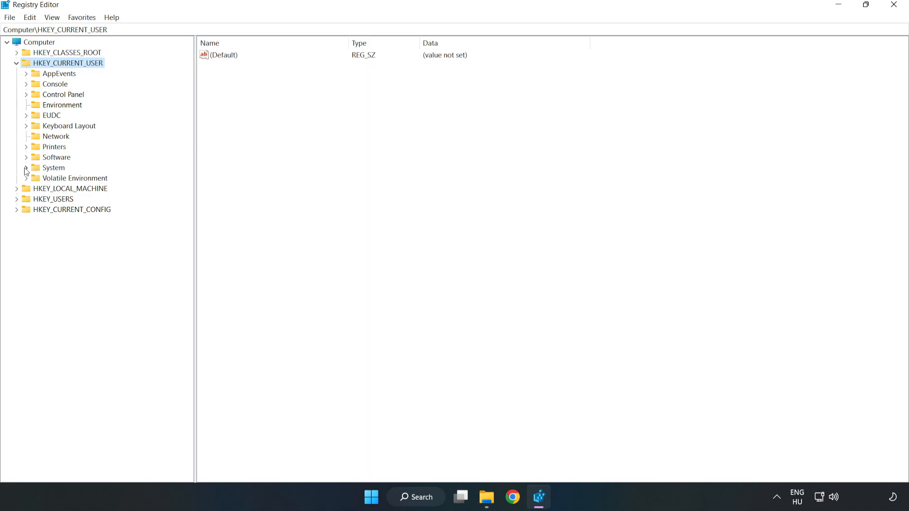
click(26, 168)
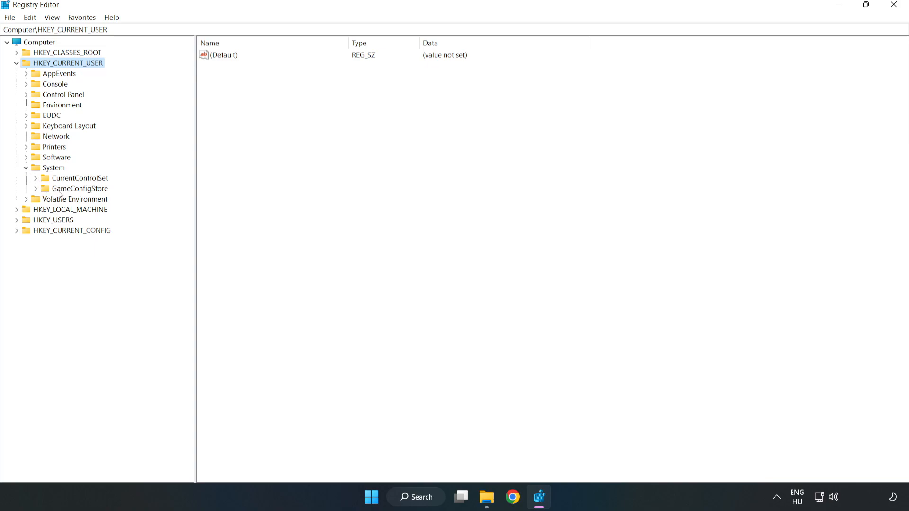
click(81, 189)
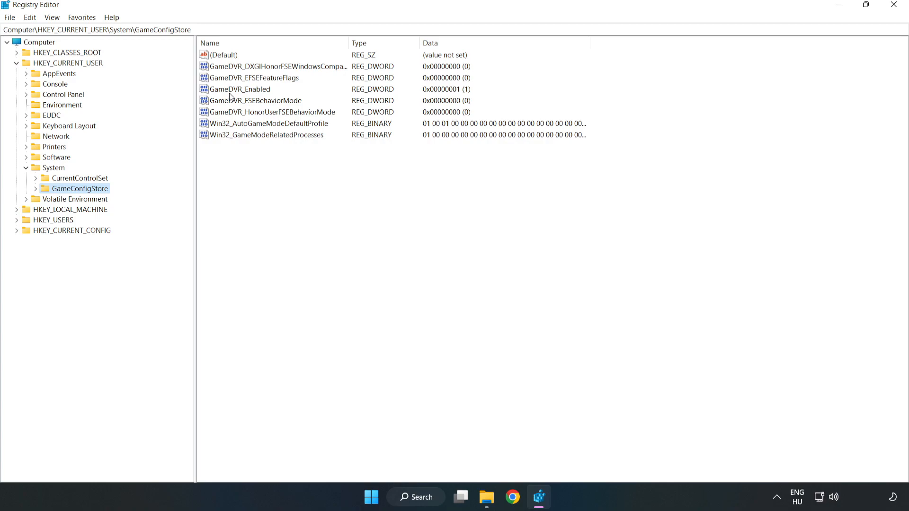
click(240, 89)
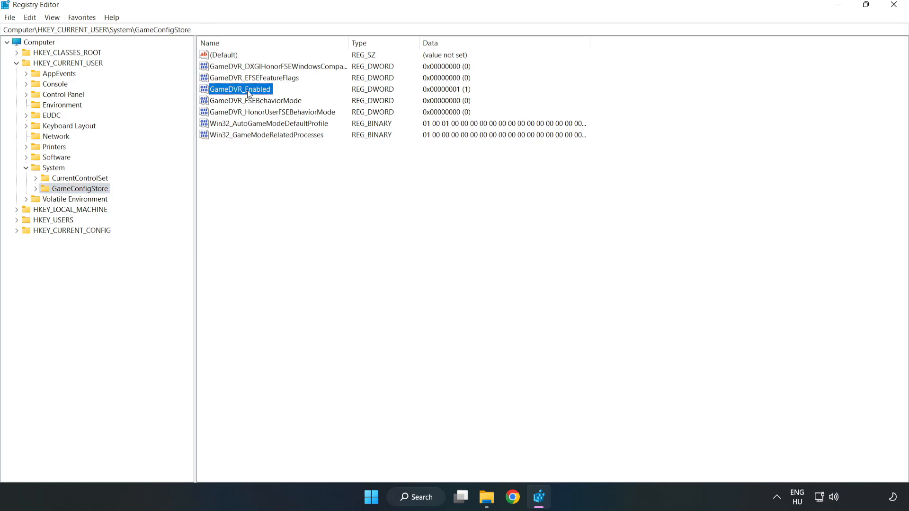
- Modify GameDVR_Enabled to 0 and collapse the HKEY_CURRENT_USER branch
right_click(246, 89)
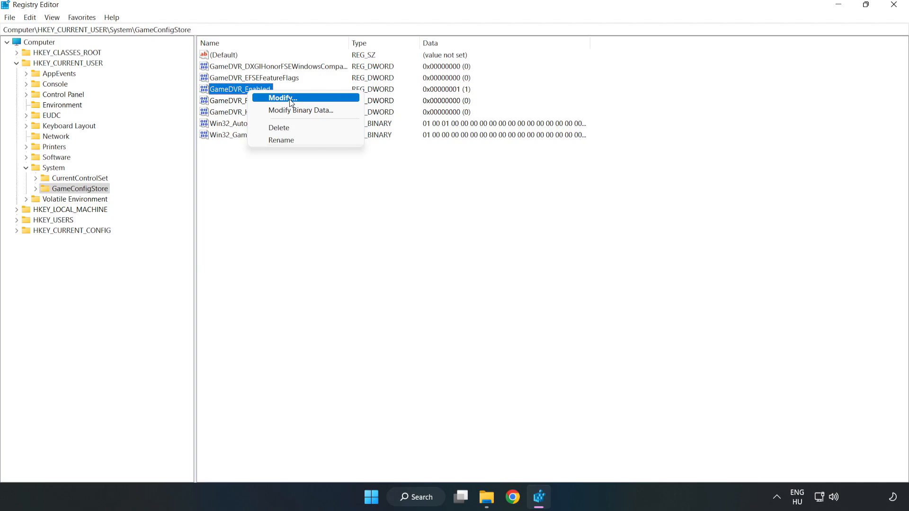
click(283, 97)
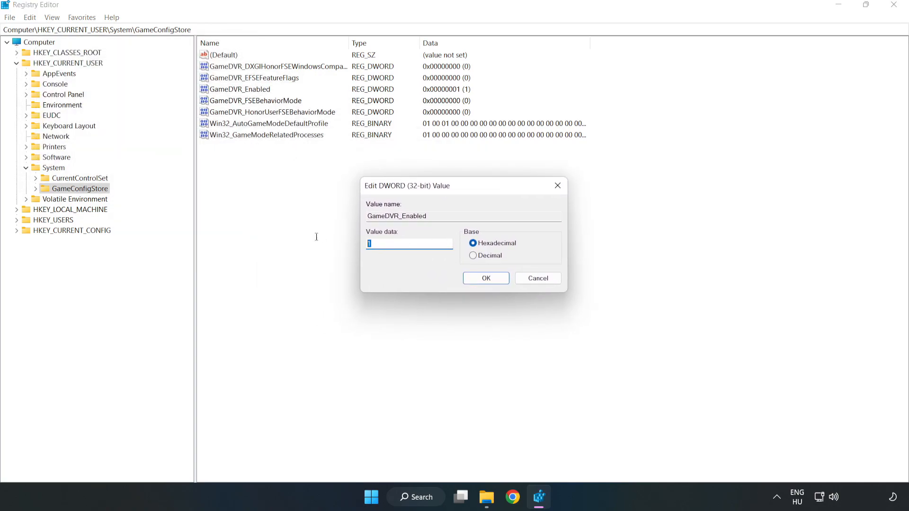
text(0)
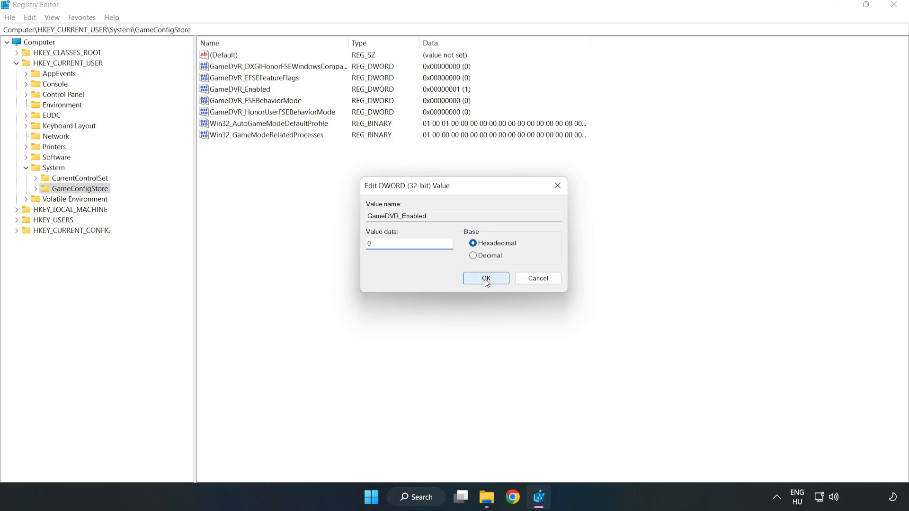
click(486, 278)
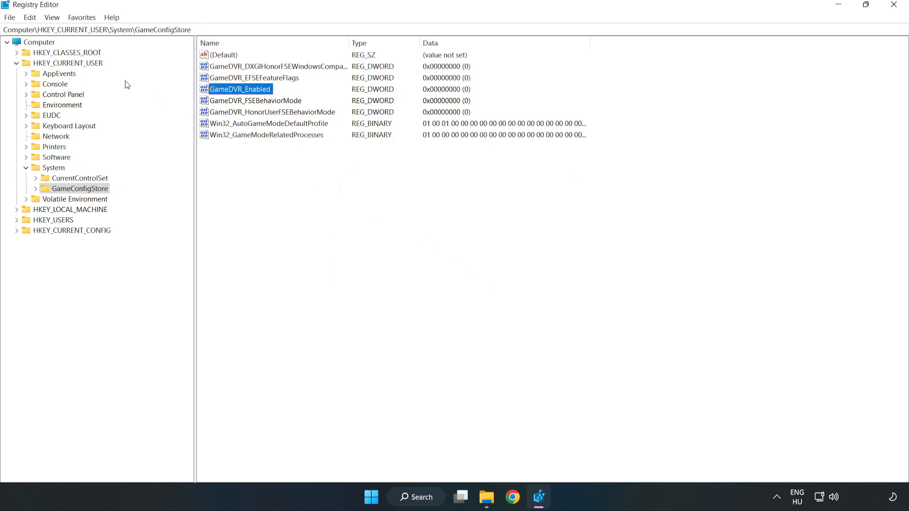
click(15, 62)
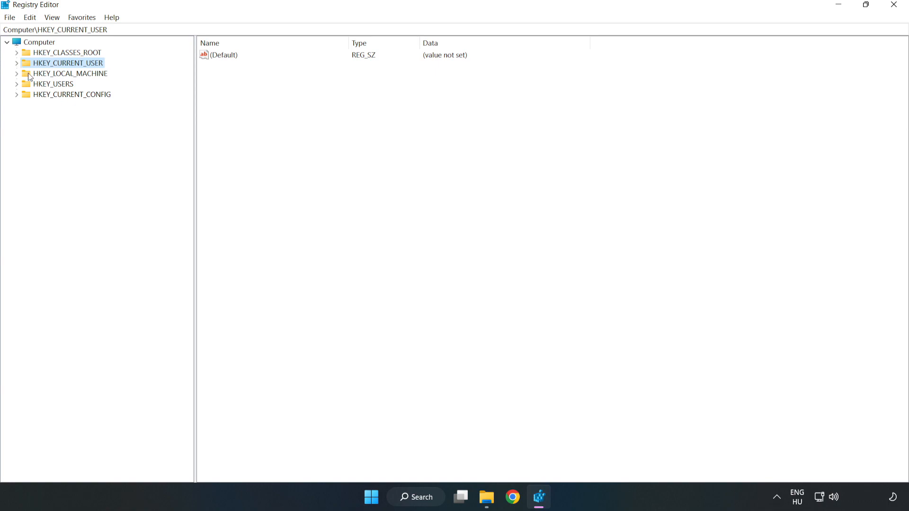
- Expand HKEY_LOCAL_MACHINE\SOFTWARE\Microsoft\PolicyManager in the registry tree
click(68, 74)
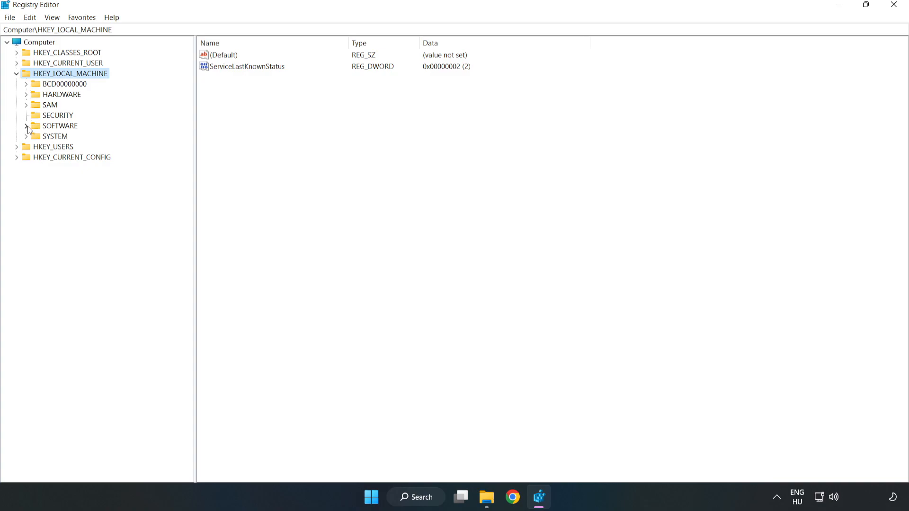
click(29, 126)
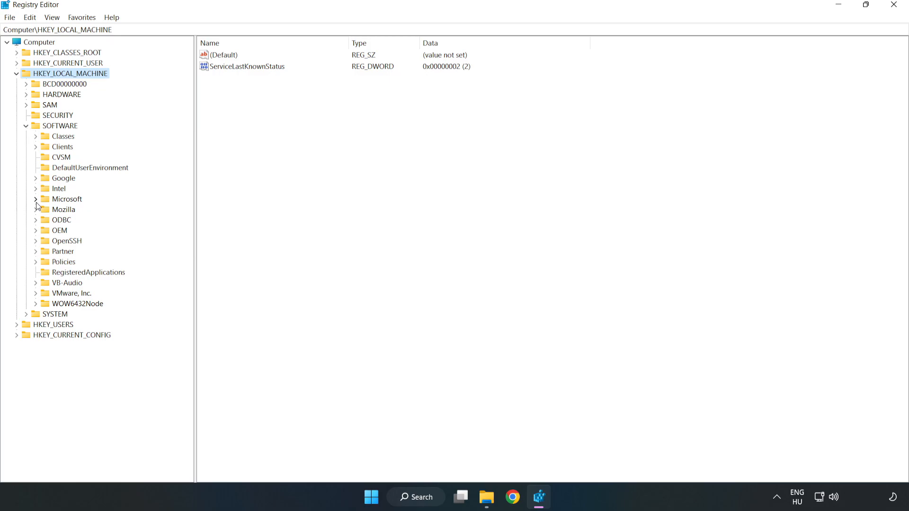
click(36, 199)
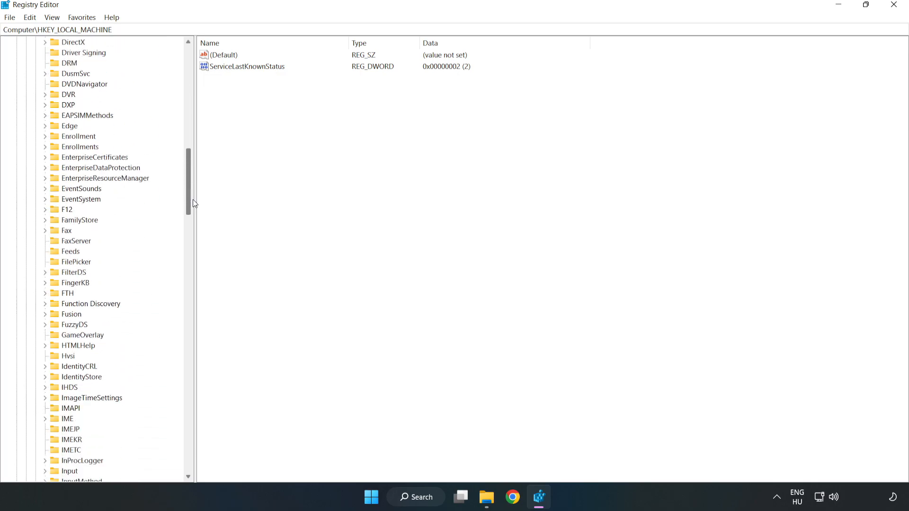
scroll(down, 3)
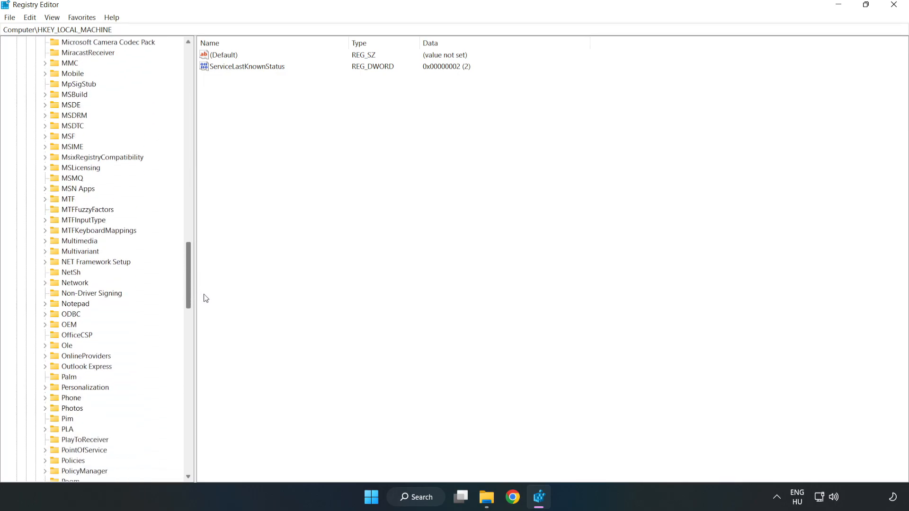
scroll(down, 3)
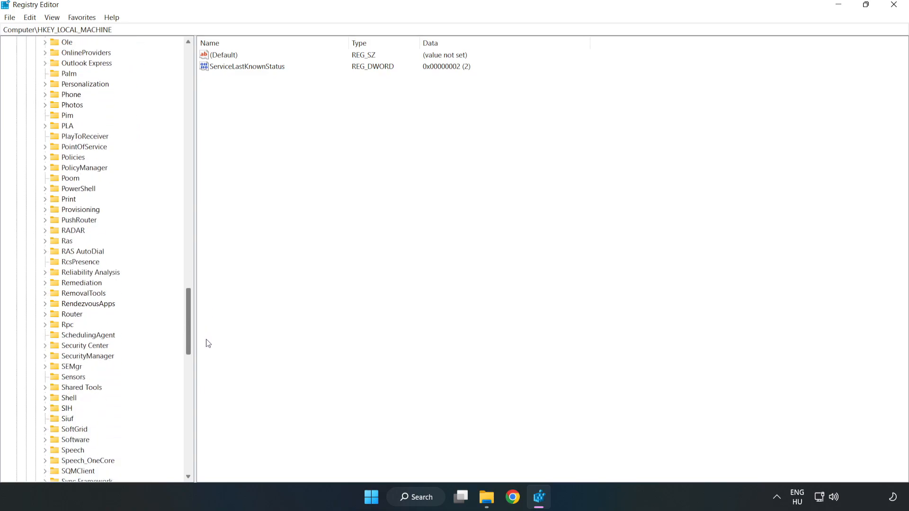
scroll(up, 3)
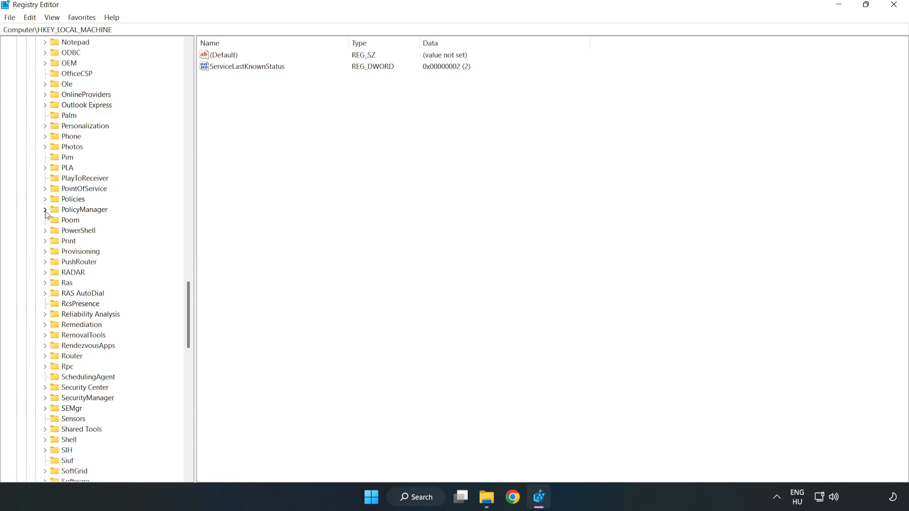
click(46, 209)
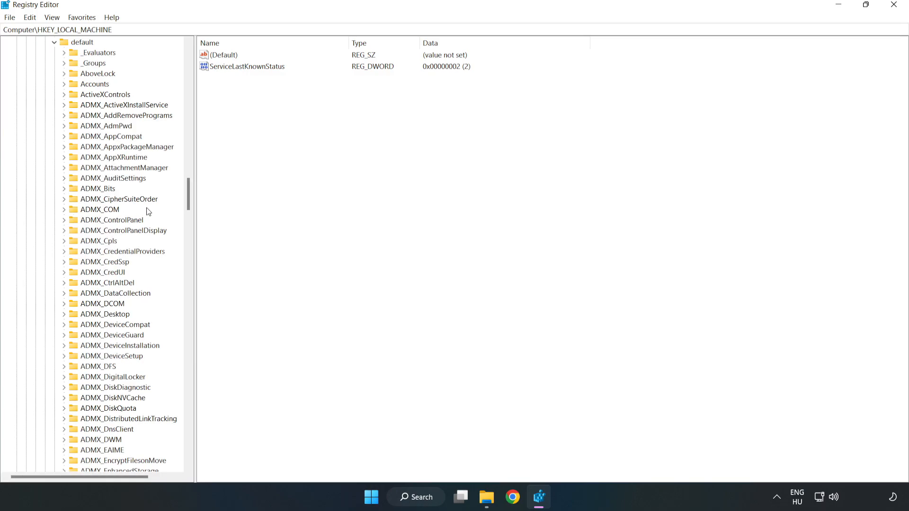
- Reach default\ApplicationManagement\AllowGameDVR and select its value entry
scroll(down, 3)
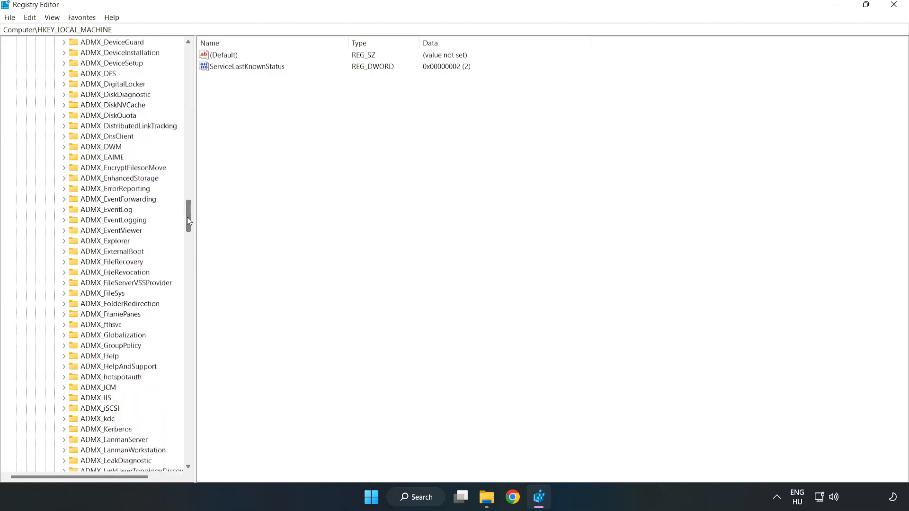
drag(187, 221, 187, 301)
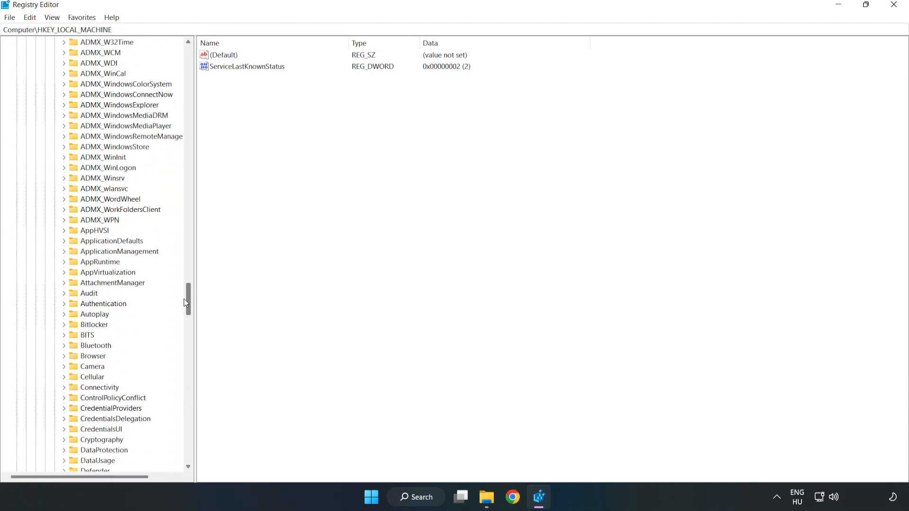
scroll(down, 3)
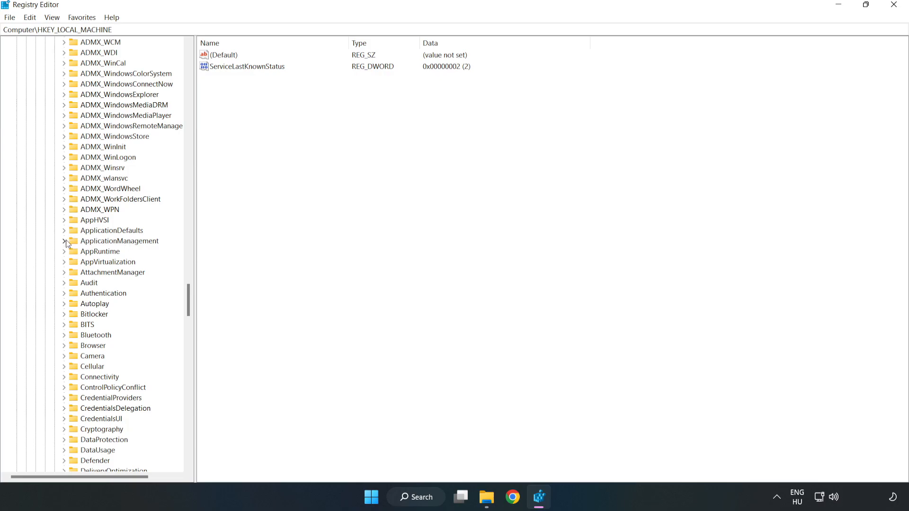
click(65, 241)
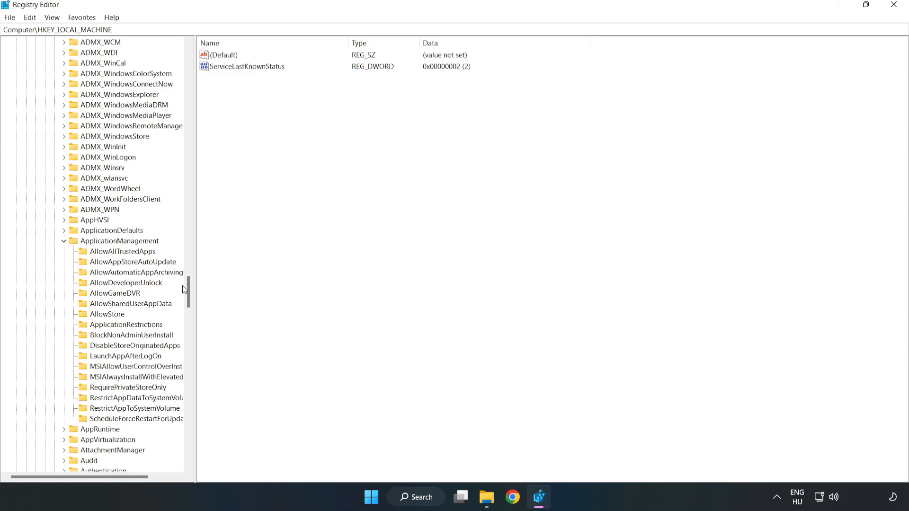
mouse_move(122, 297)
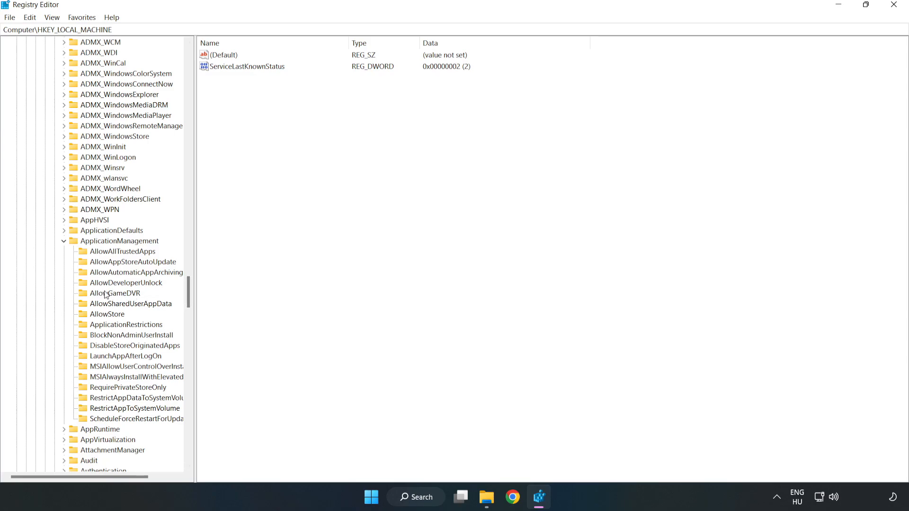
click(114, 293)
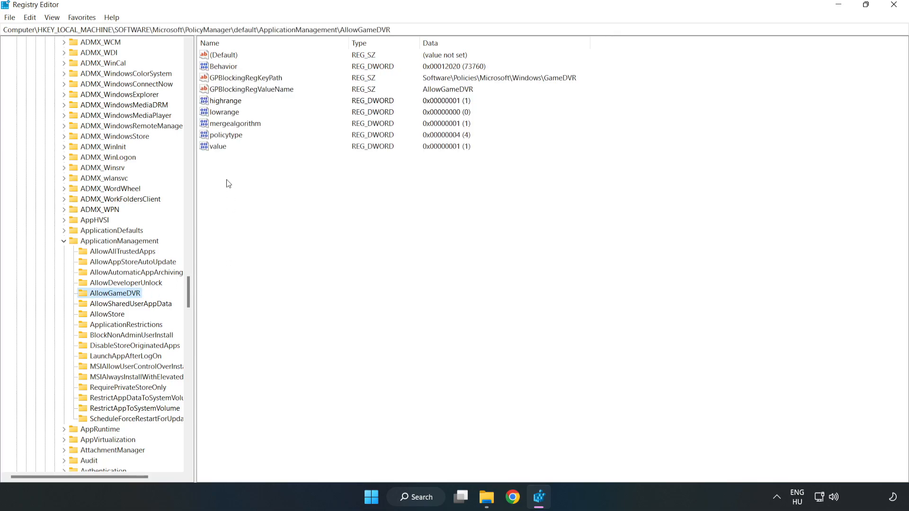
click(217, 146)
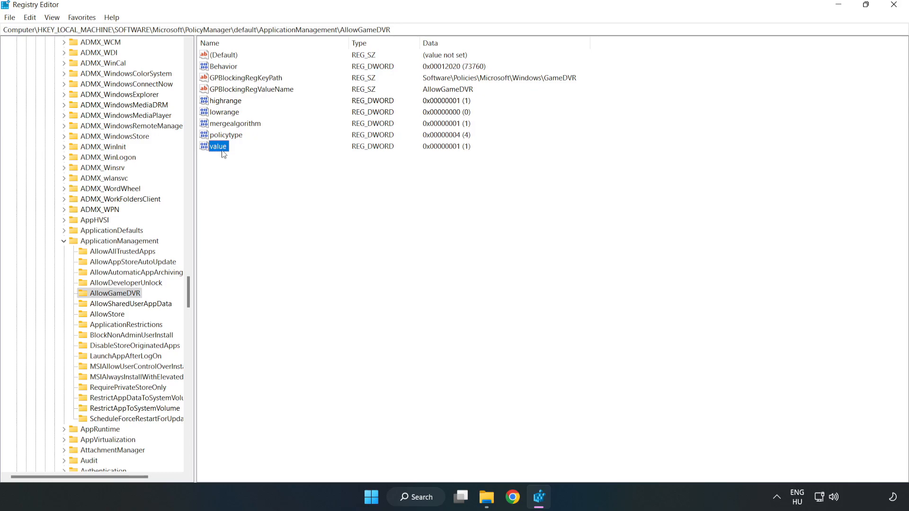
- Modify the AllowGameDVR value entry to 0, disallowing Game DVR
right_click(219, 146)
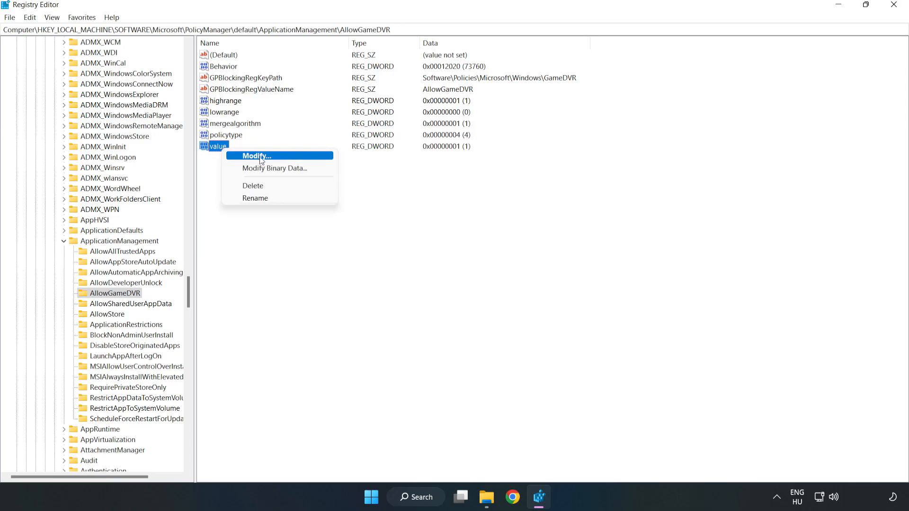
click(255, 156)
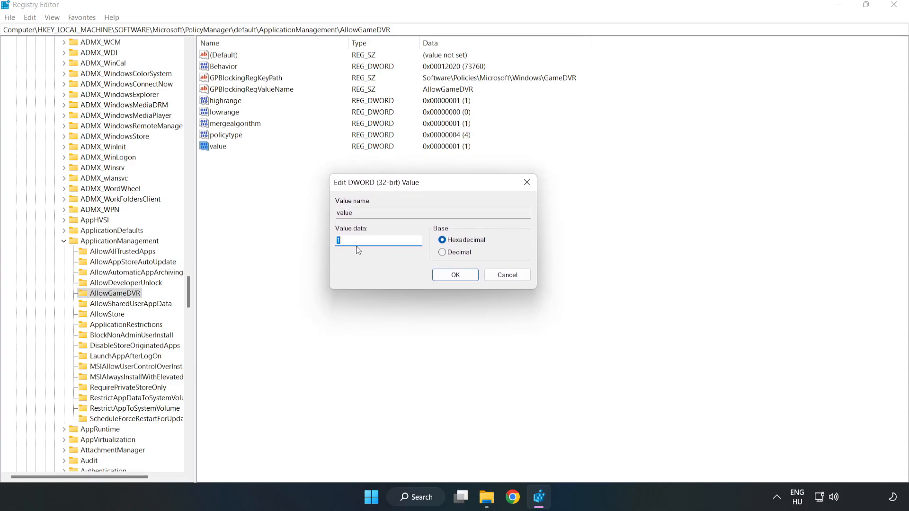
text(0)
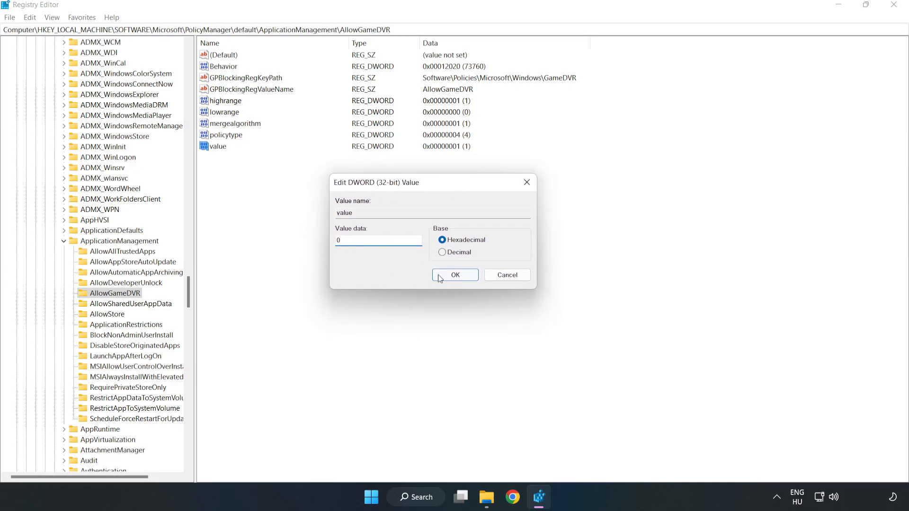
click(455, 274)
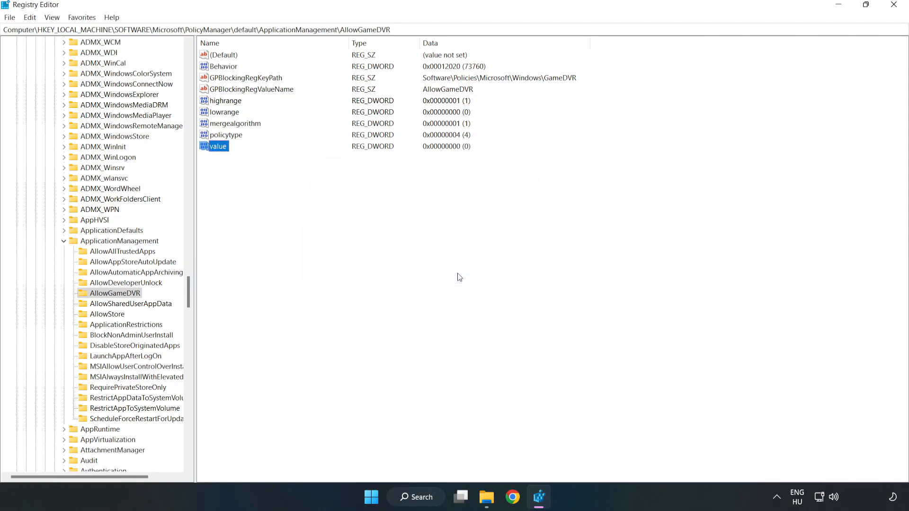
mouse_move(894, 17)
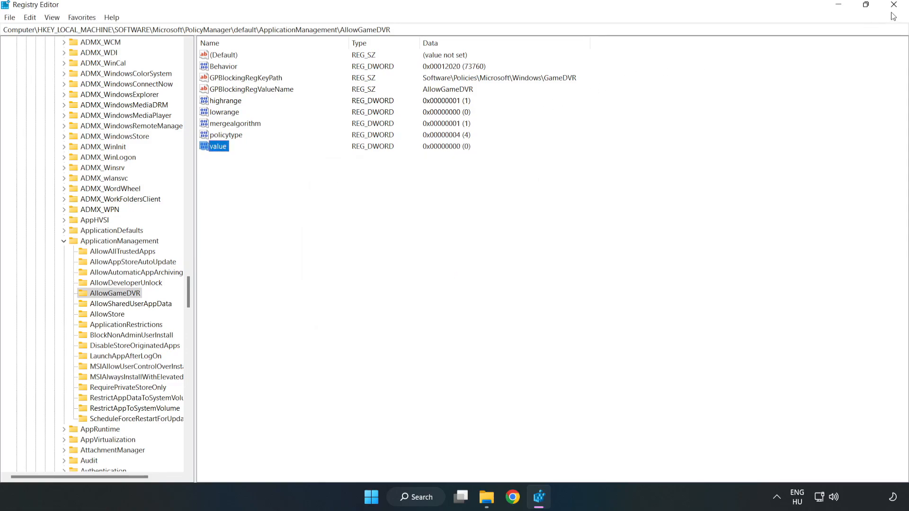
mouse_move(894, 5)
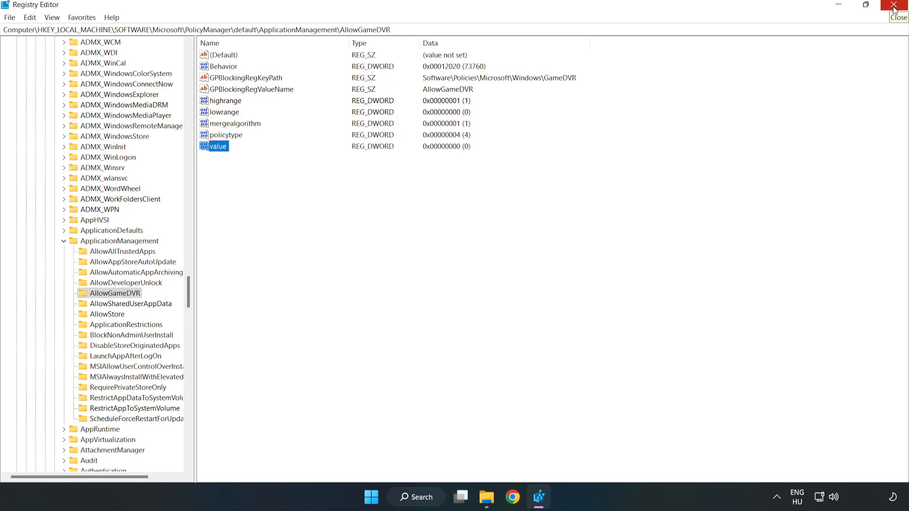
- Close Registry Editor and download dxwebsetup.exe from Microsoft's DirectX End-User Runtime page
click(892, 5)
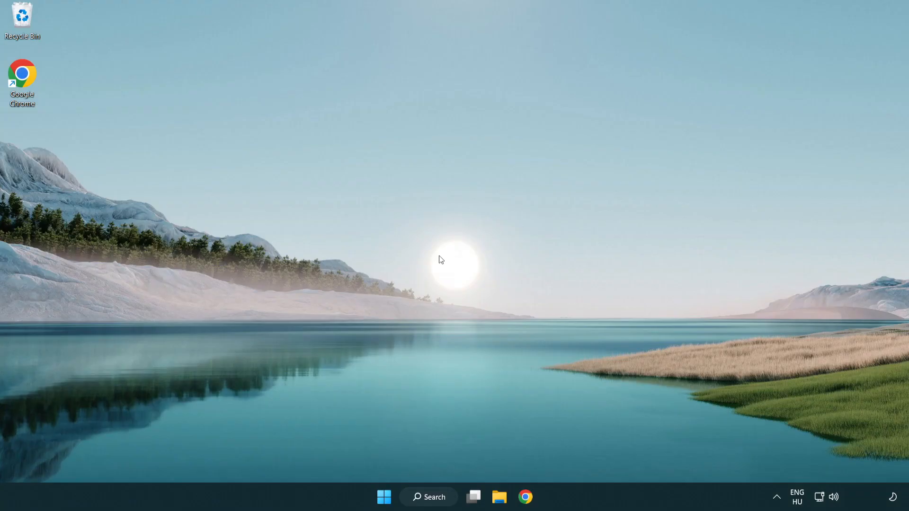
mouse_move(528, 496)
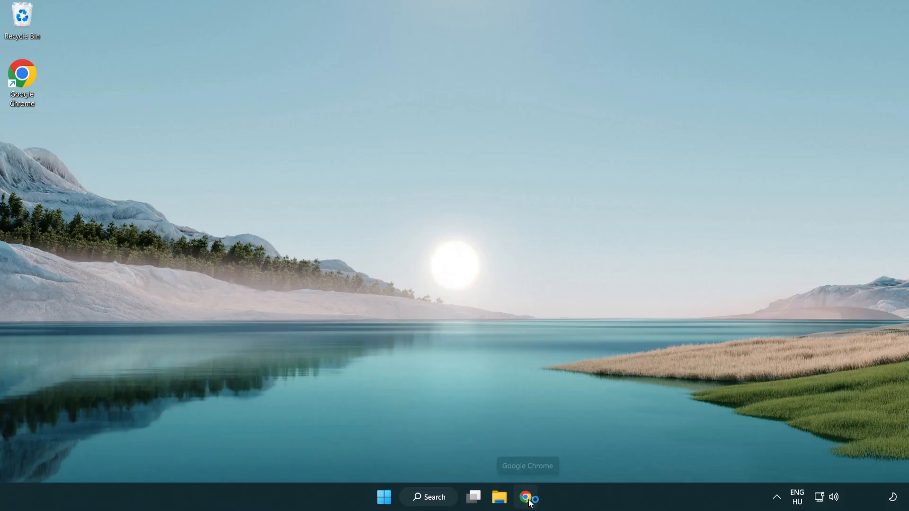
click(524, 497)
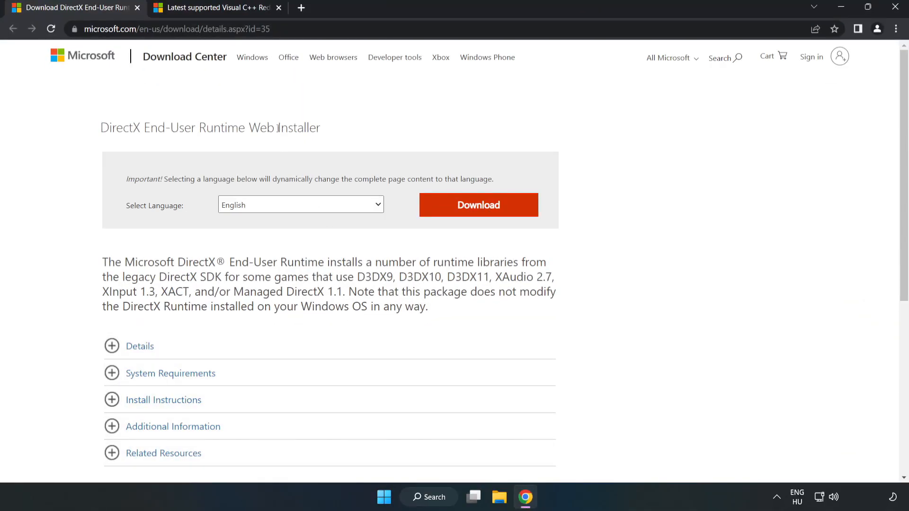
click(180, 28)
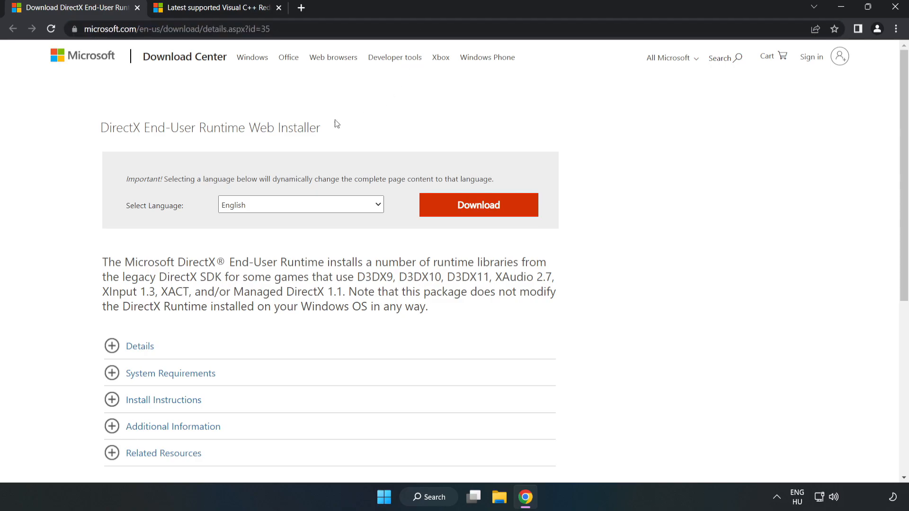
mouse_move(484, 214)
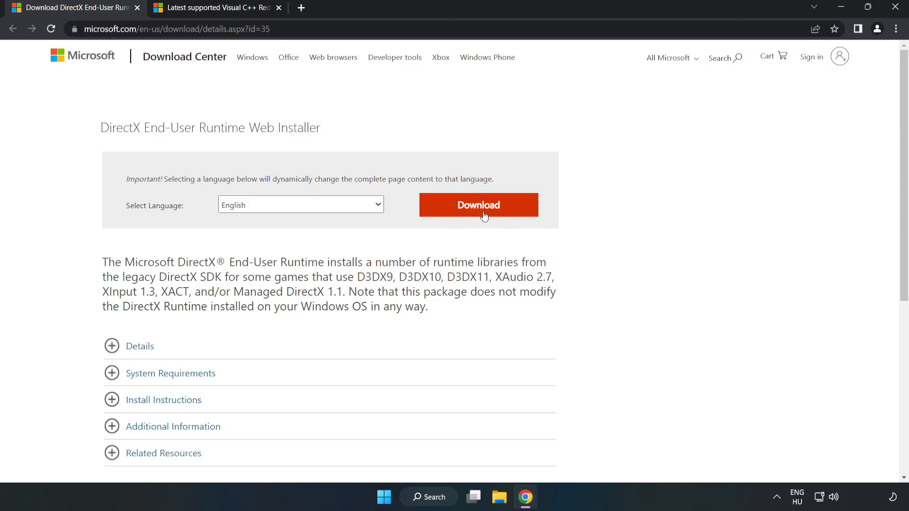
click(478, 204)
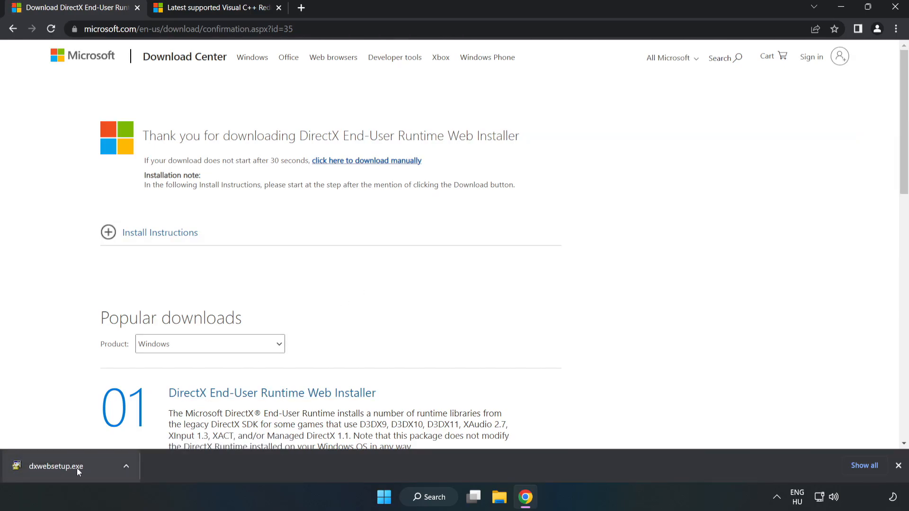
- Run dxwebsetup.exe, accept the license, decline the Bing Bar, and finish the DirectX setup
click(55, 466)
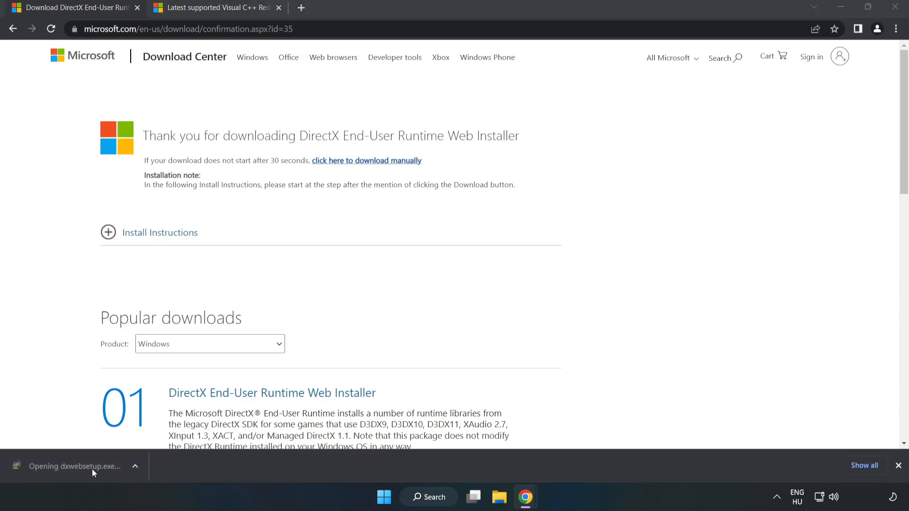
mouse_move(94, 472)
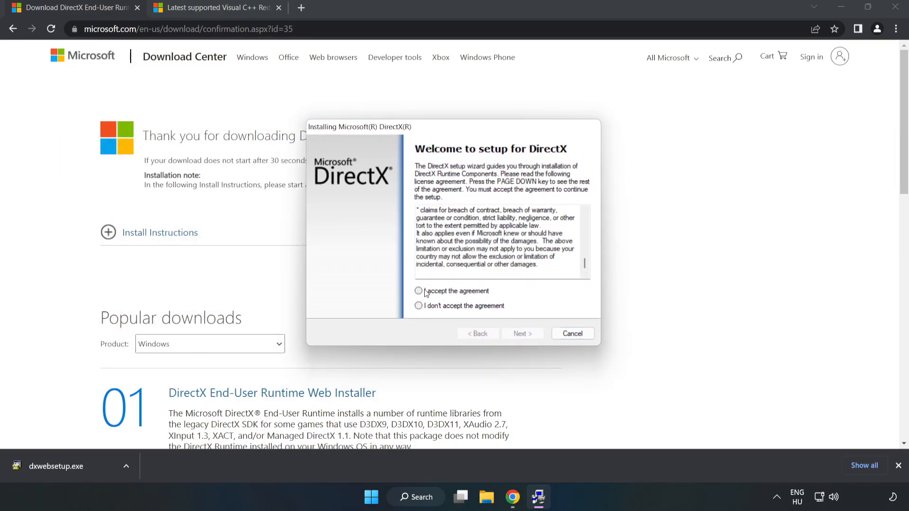
click(419, 291)
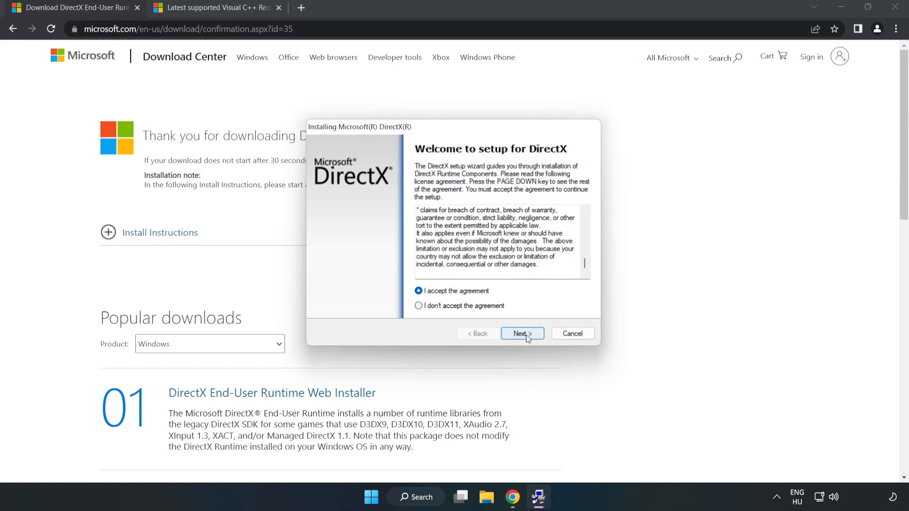
click(523, 333)
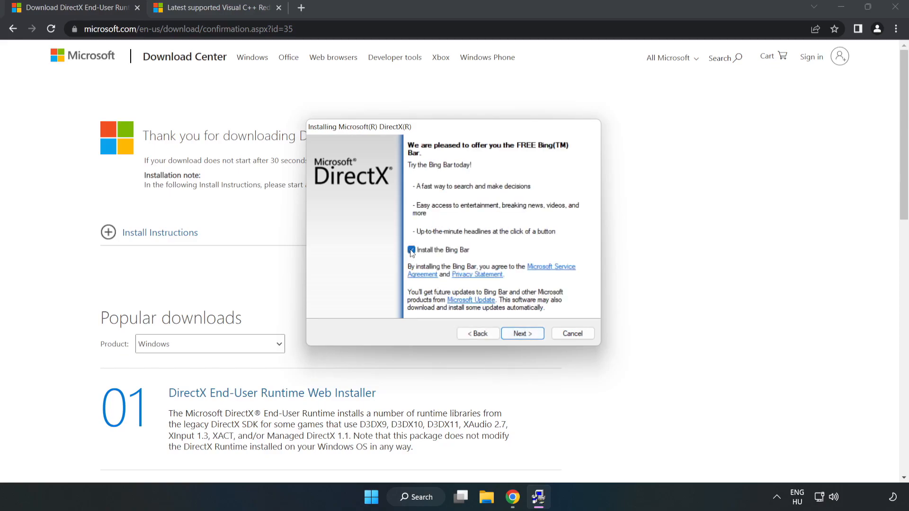
click(411, 250)
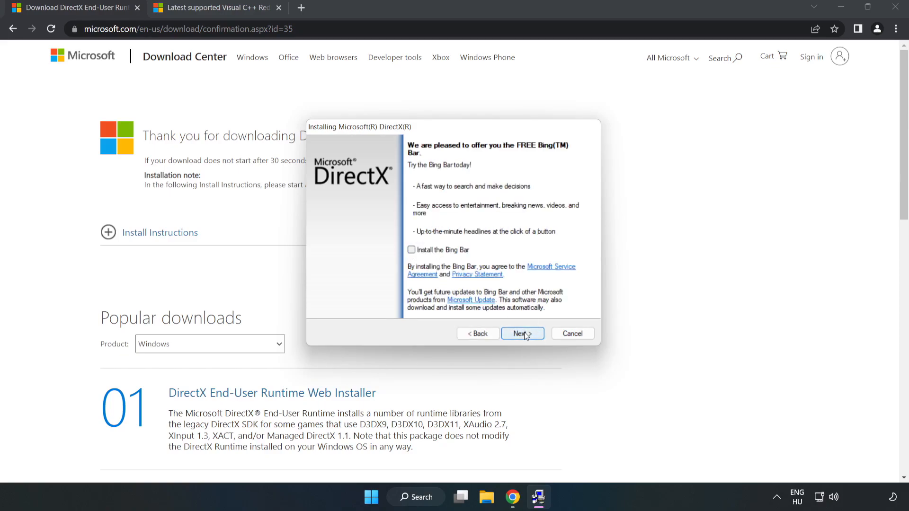
click(523, 333)
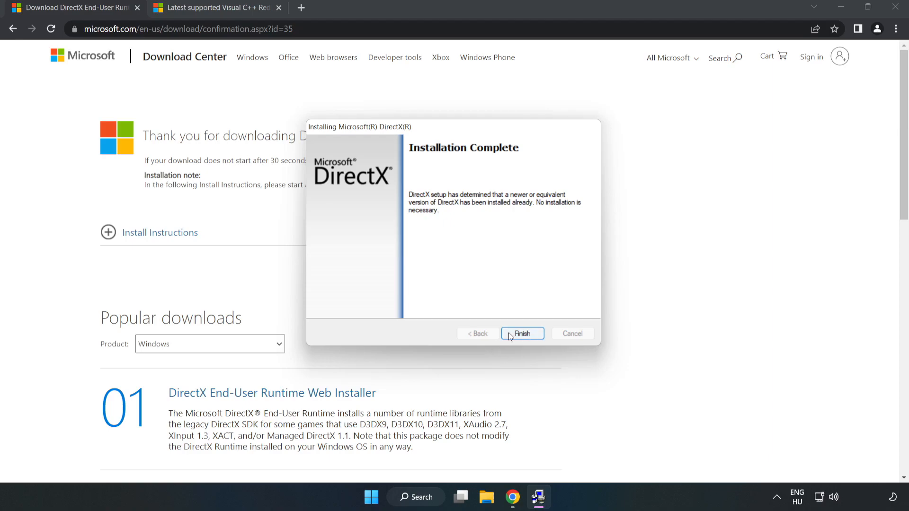
click(523, 333)
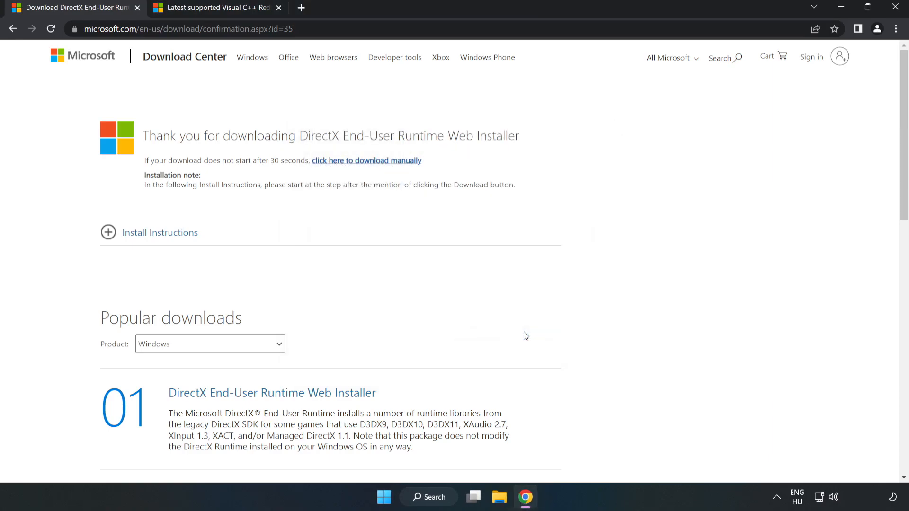
mouse_move(138, 9)
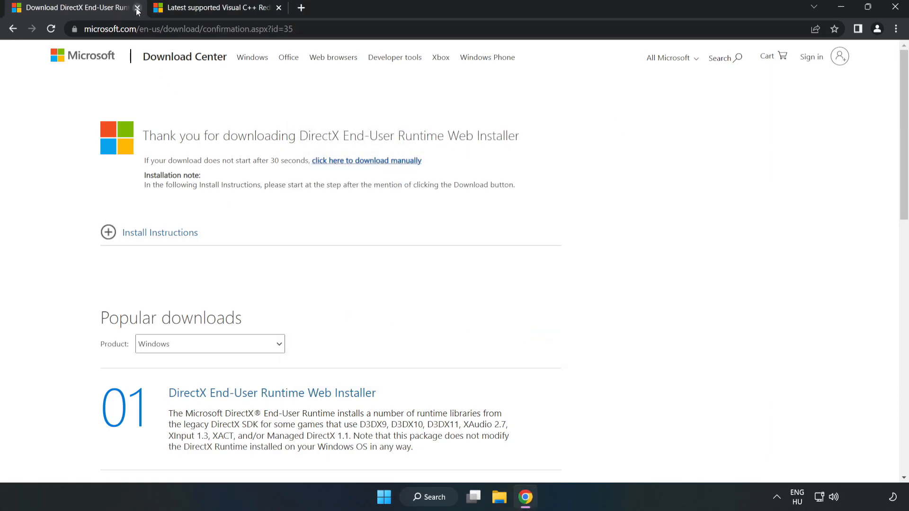
- Close the DirectX tab and download the ARM64 and x64 Visual C++ redistributables
click(137, 8)
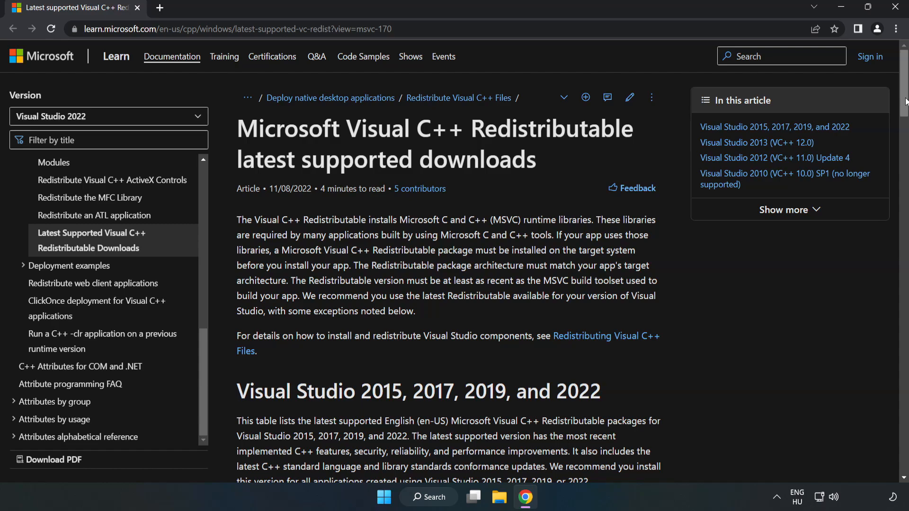
scroll(down, 3)
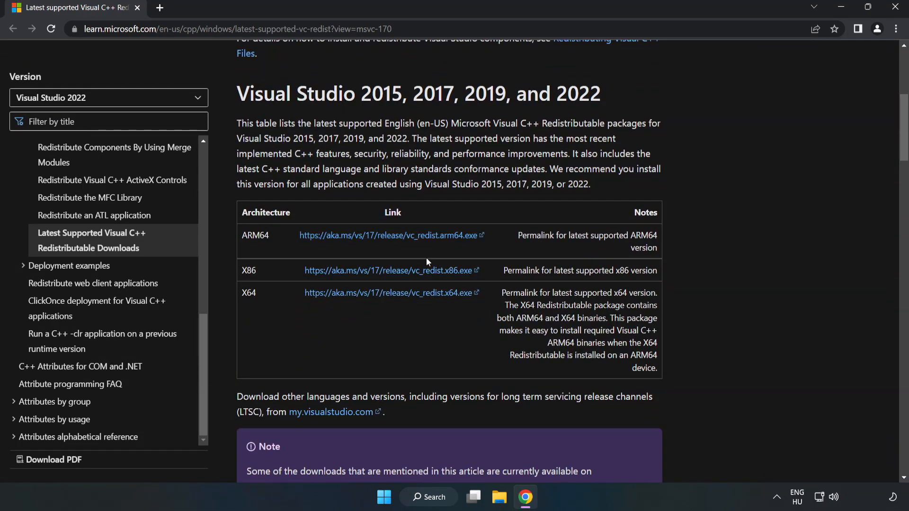
click(390, 270)
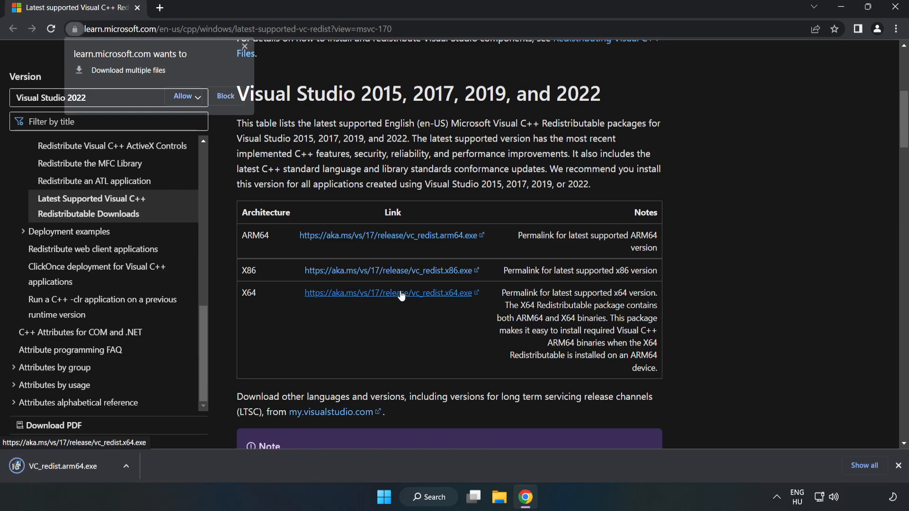
click(182, 97)
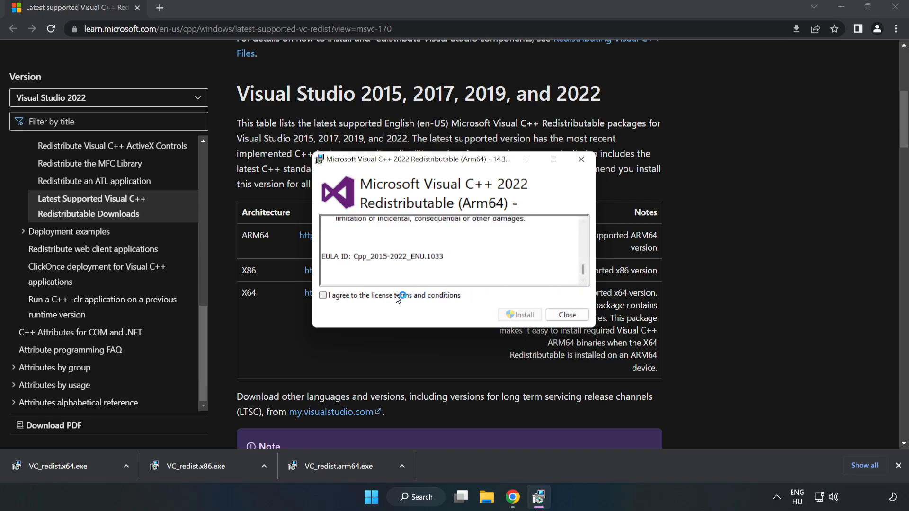
- Attempt the ARM64 redistributable install and dismiss its unsupported-platform failure
click(323, 295)
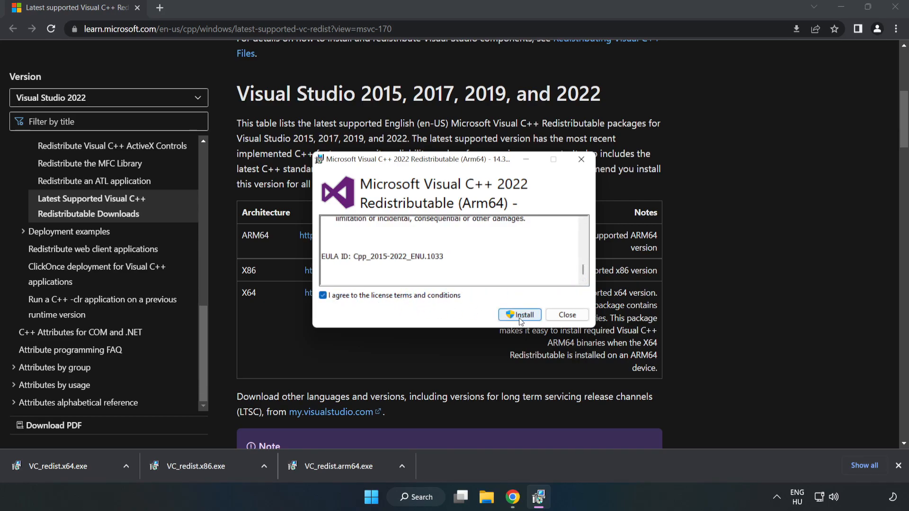
click(519, 316)
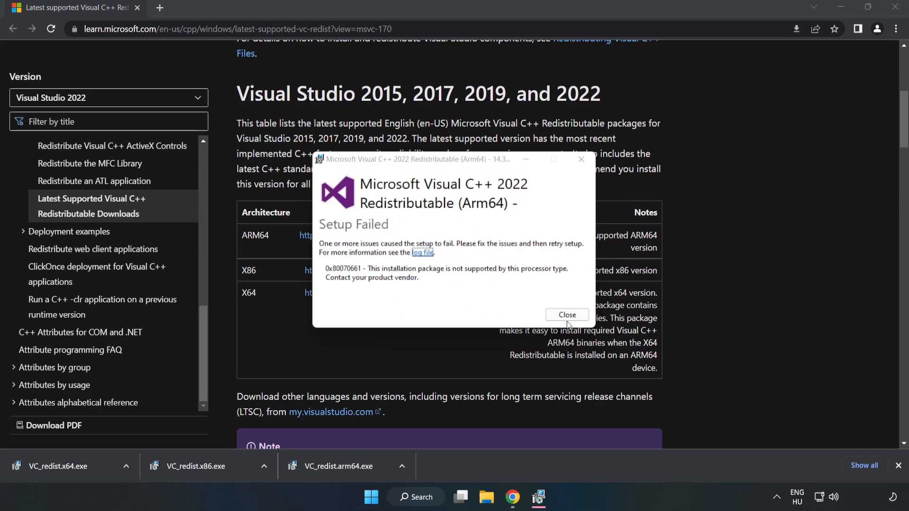
click(567, 316)
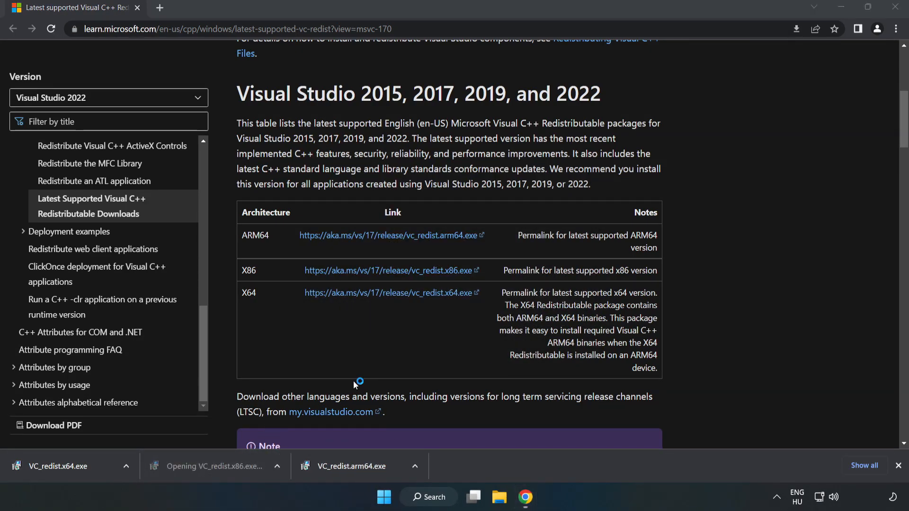
- Install the x86 and x64 Visual C++ 2015-2022 redistributables and close both installers without restarting
click(195, 466)
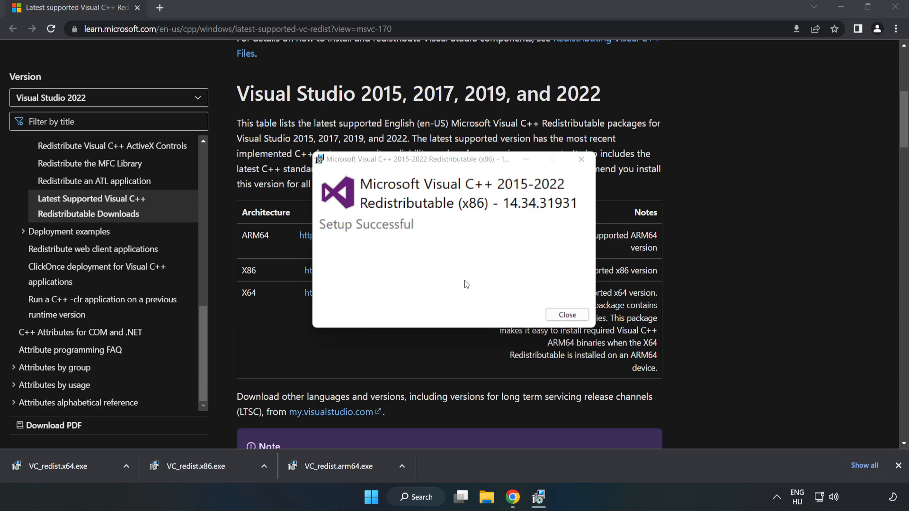
click(567, 315)
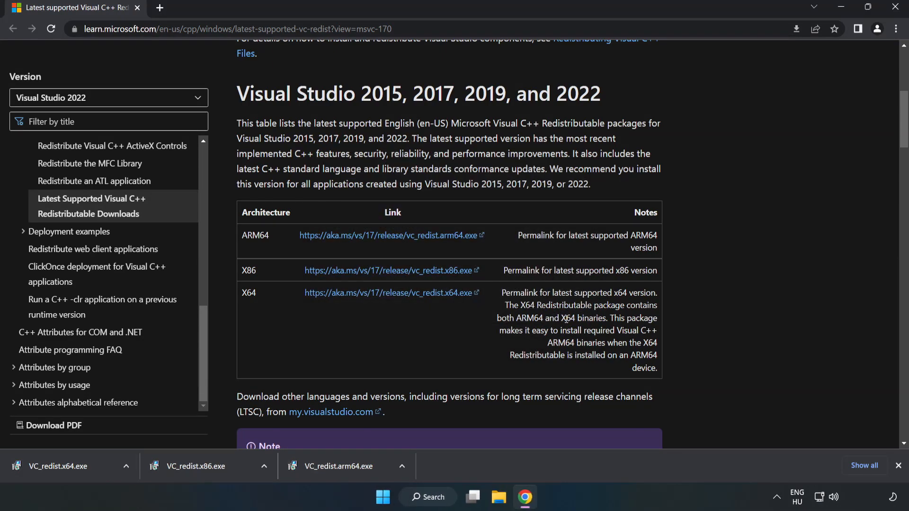
click(57, 466)
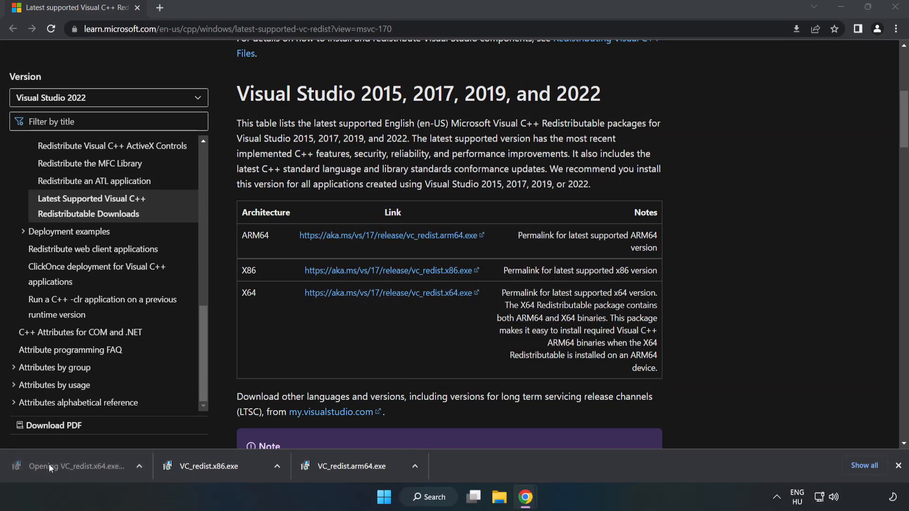
click(52, 467)
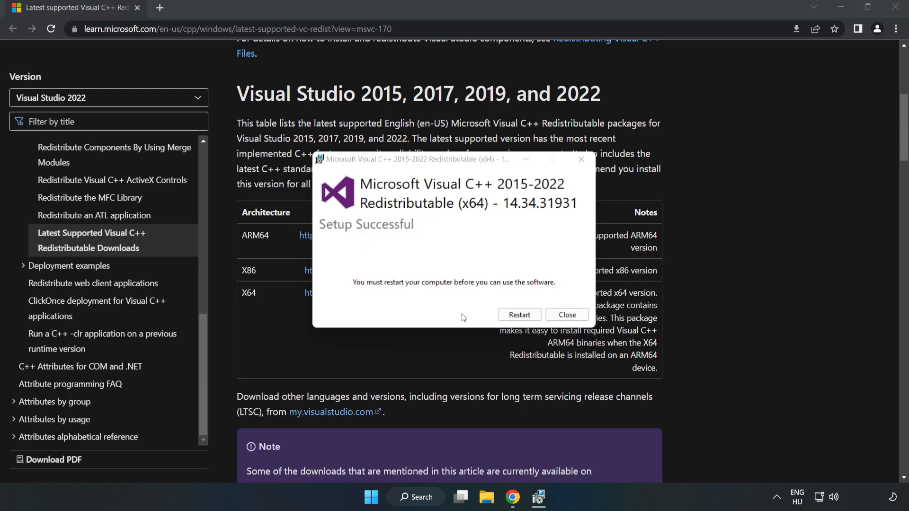
mouse_move(567, 315)
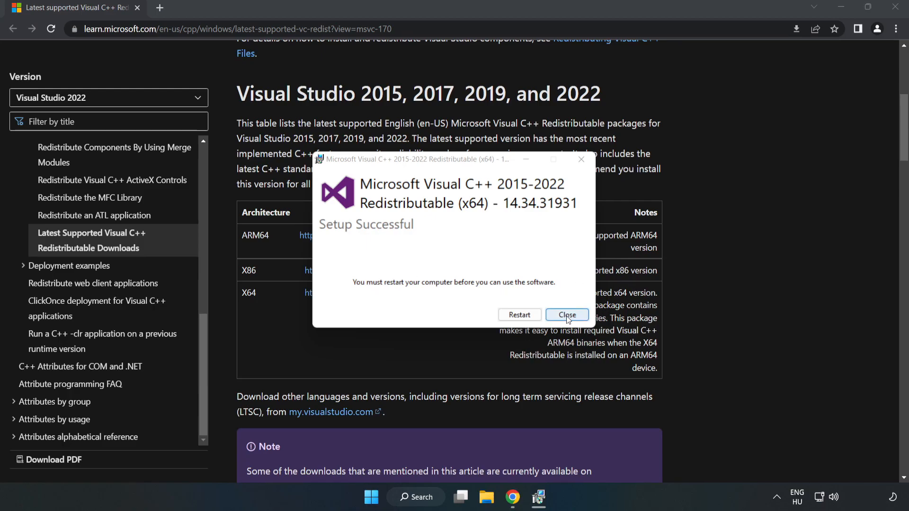
click(568, 315)
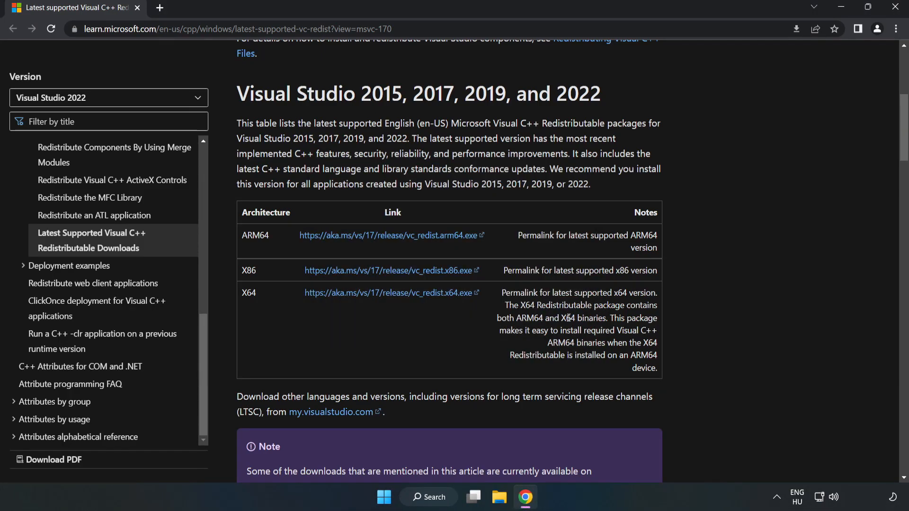
mouse_move(895, 7)
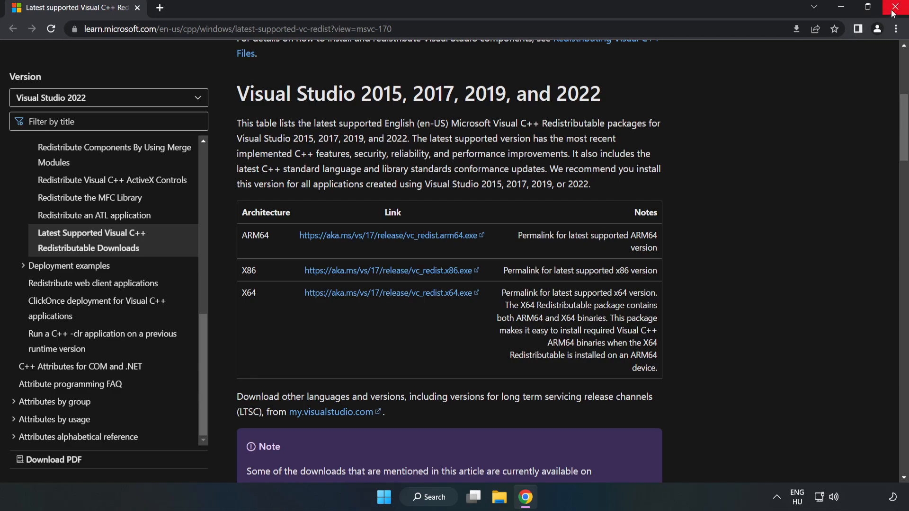
- Close the Chrome window before restarting the PC
click(896, 6)
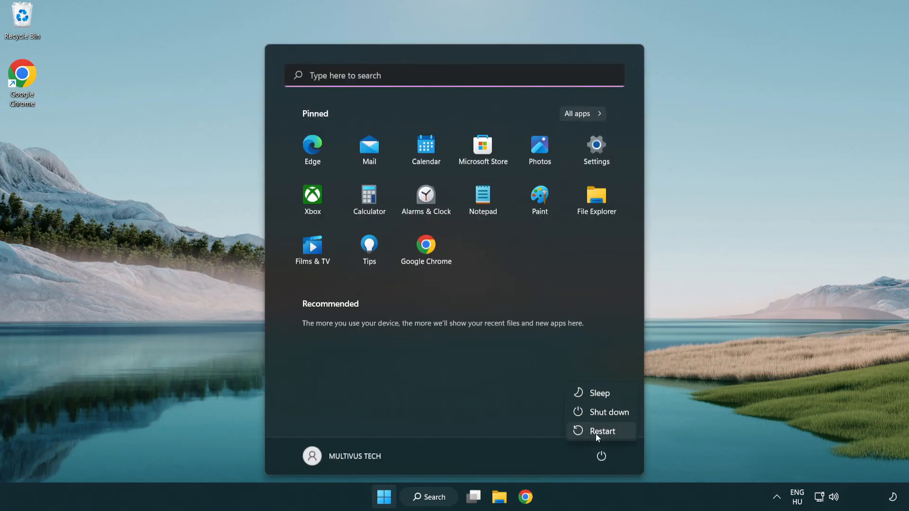
mouse_move(608, 435)
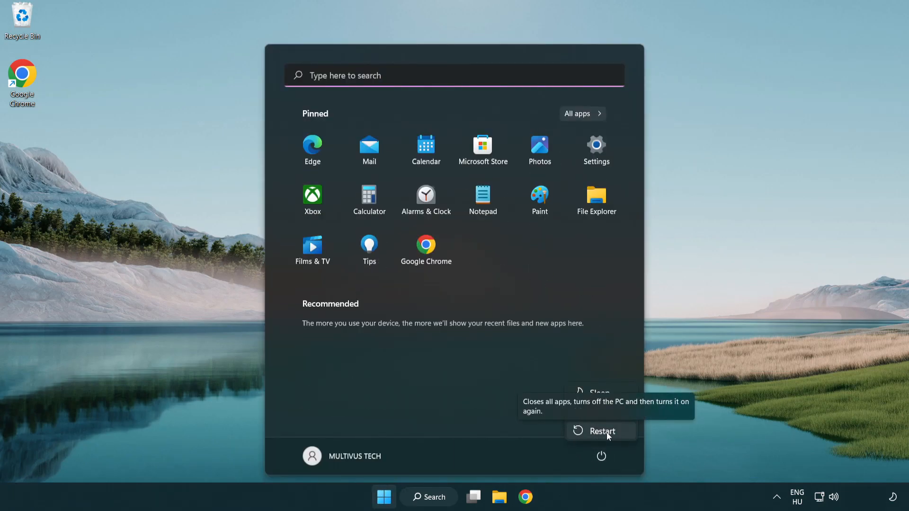